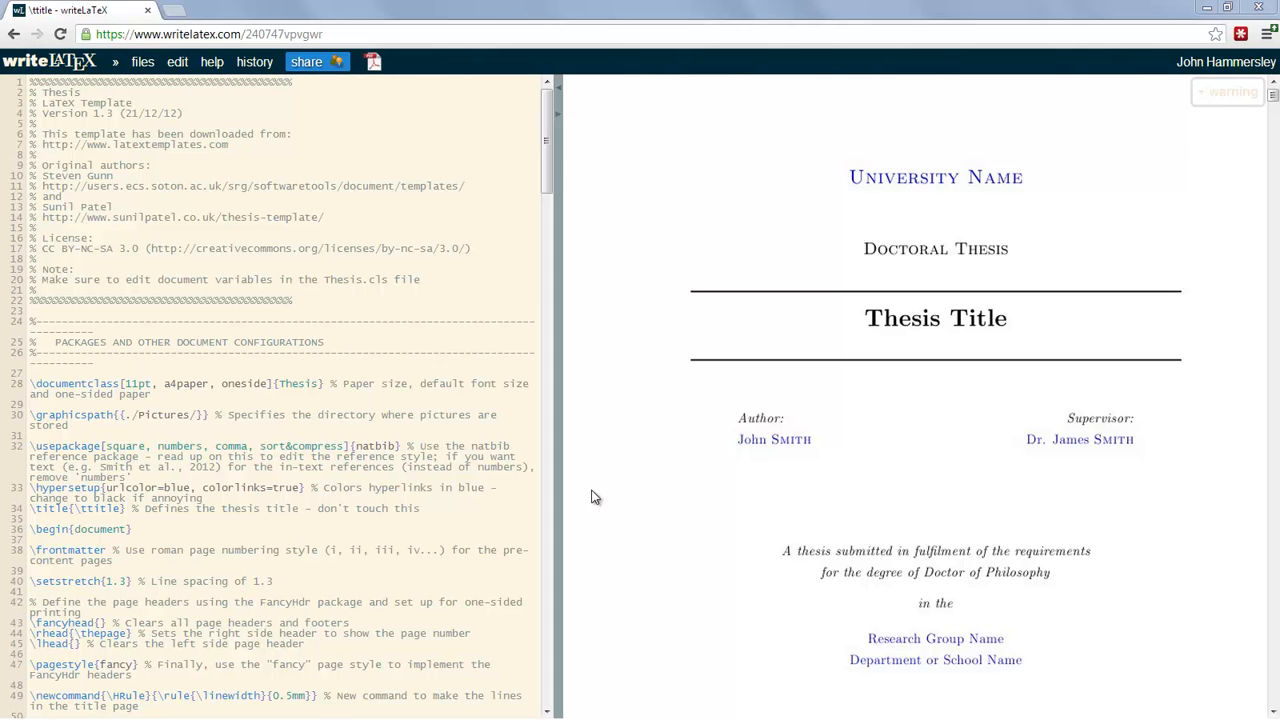
mouse_move(590, 496)
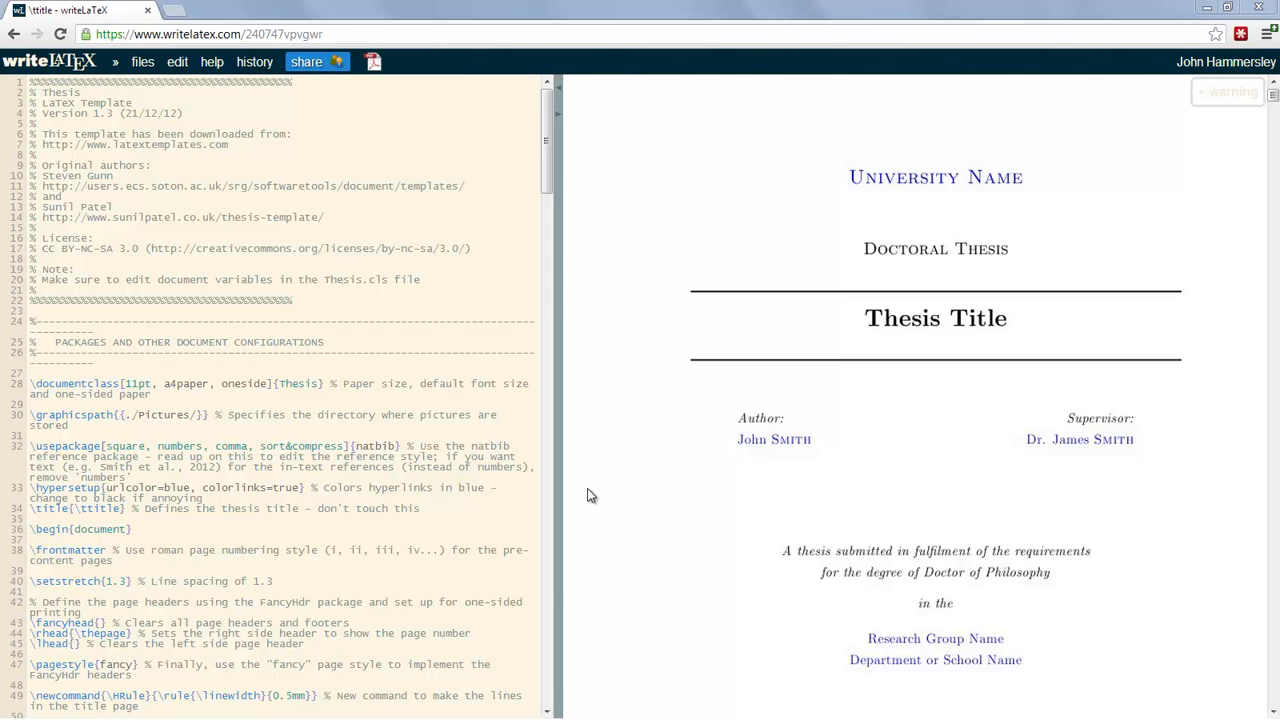
mouse_move(300, 340)
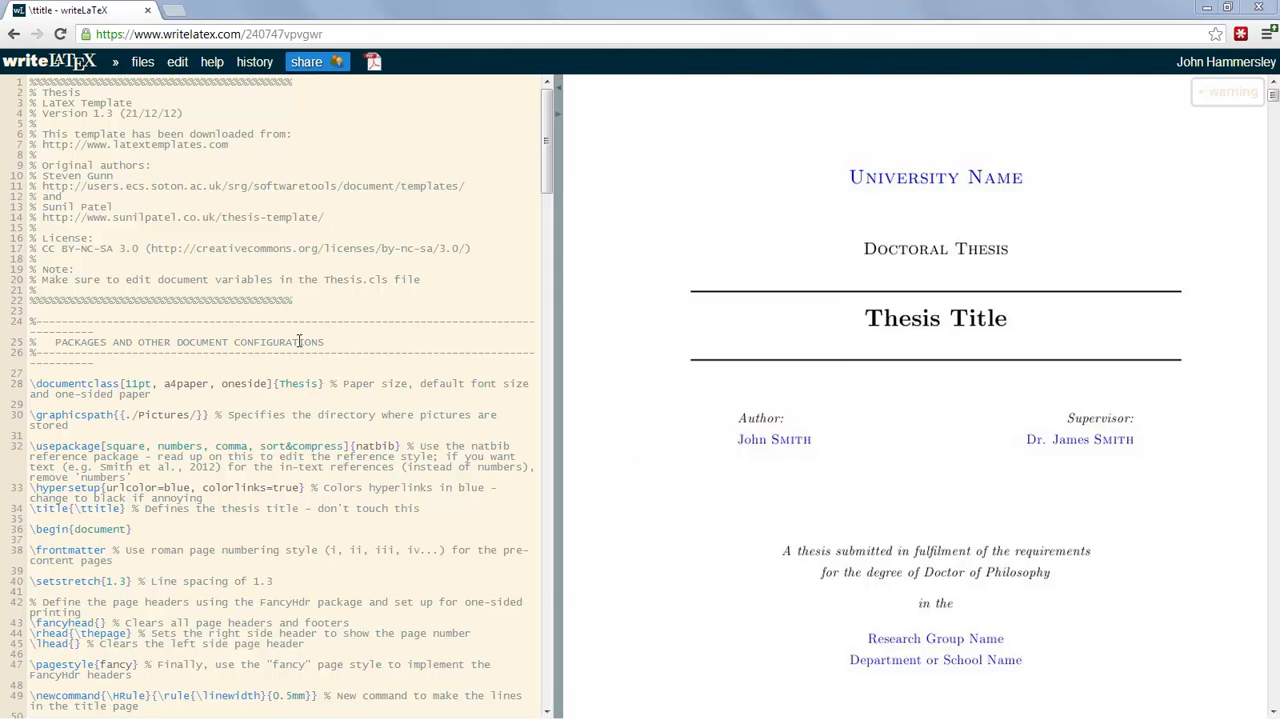
mouse_move(828, 380)
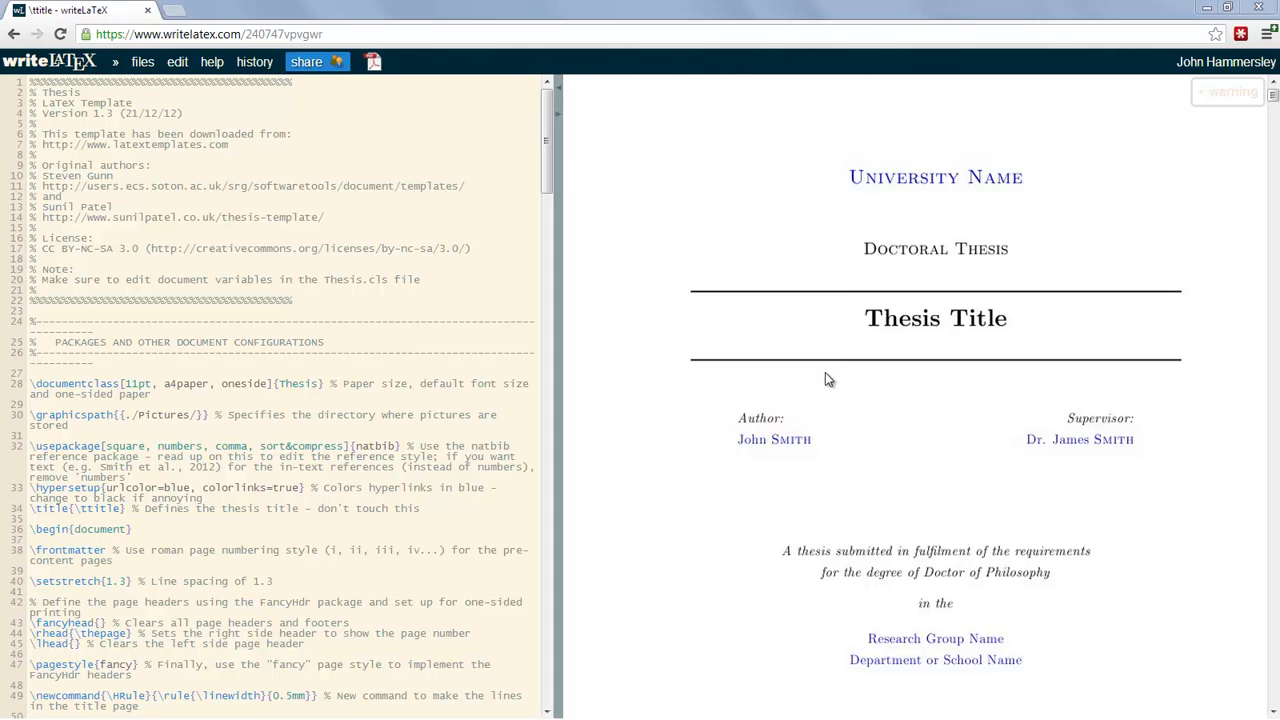
mouse_move(452, 324)
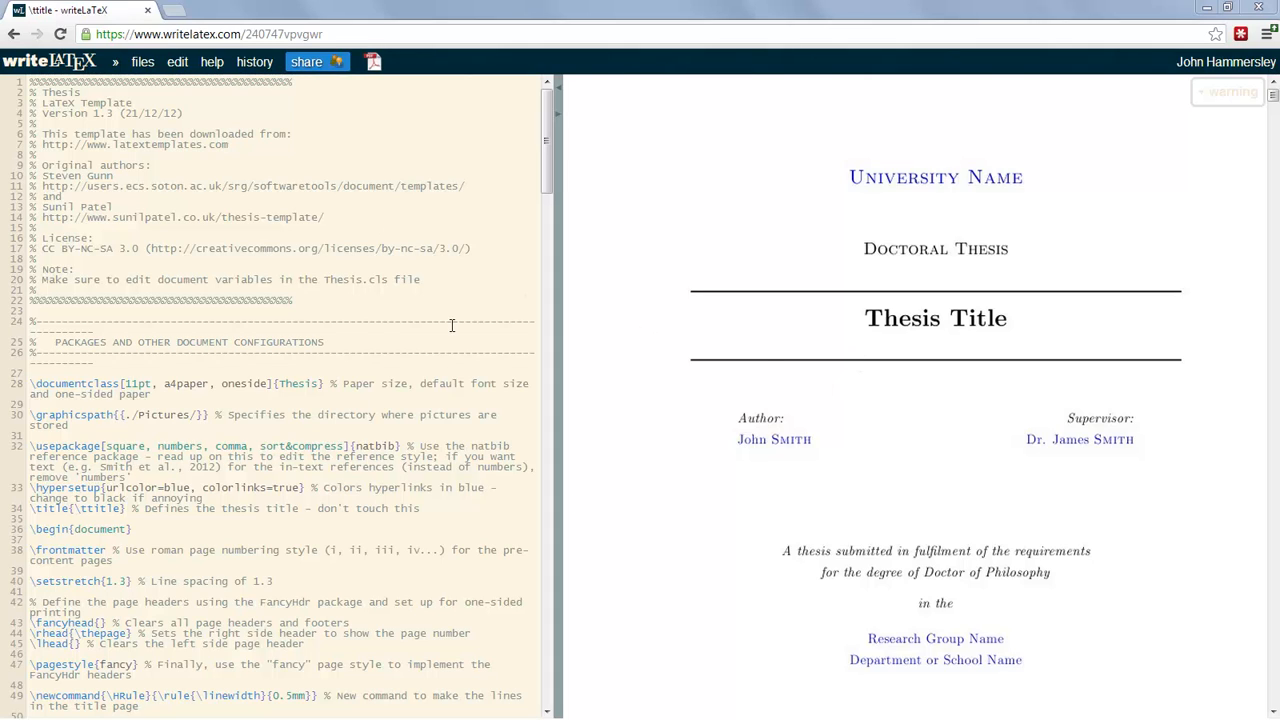
mouse_move(316, 292)
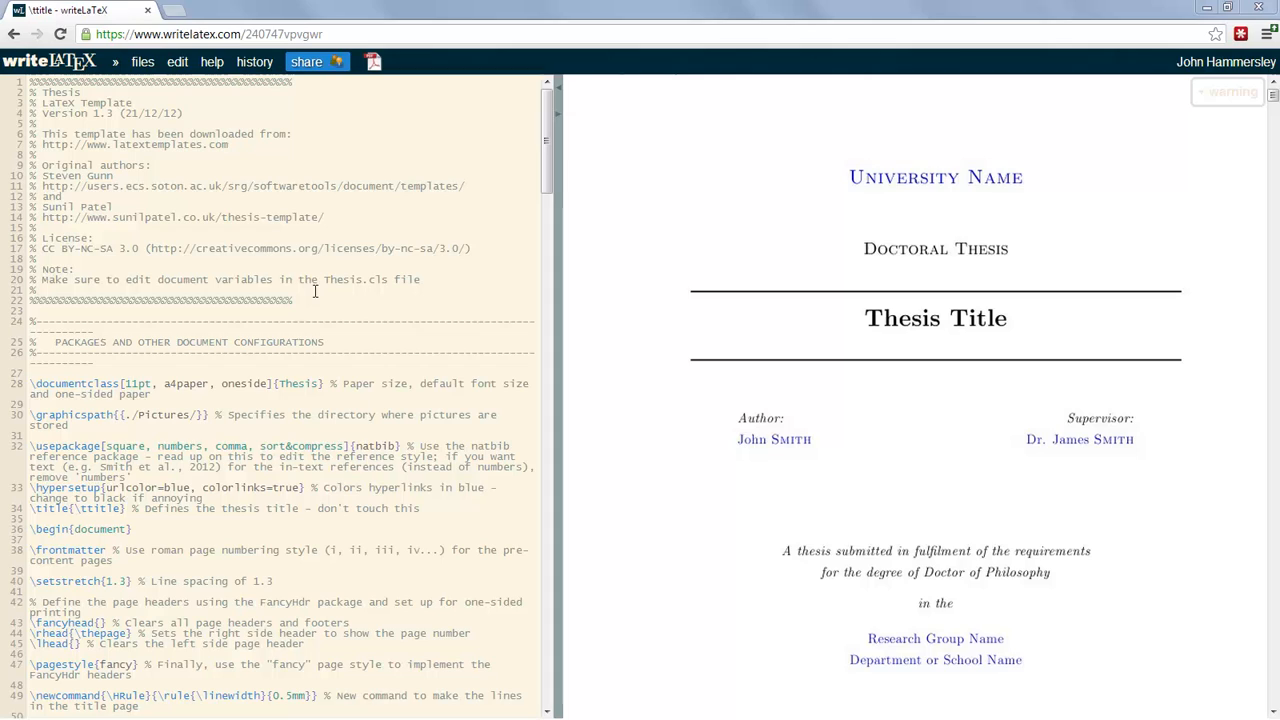
Step: Scroll the PDF preview past the declaration, abstract and quote pages to the Contents page
scroll("down", 3)
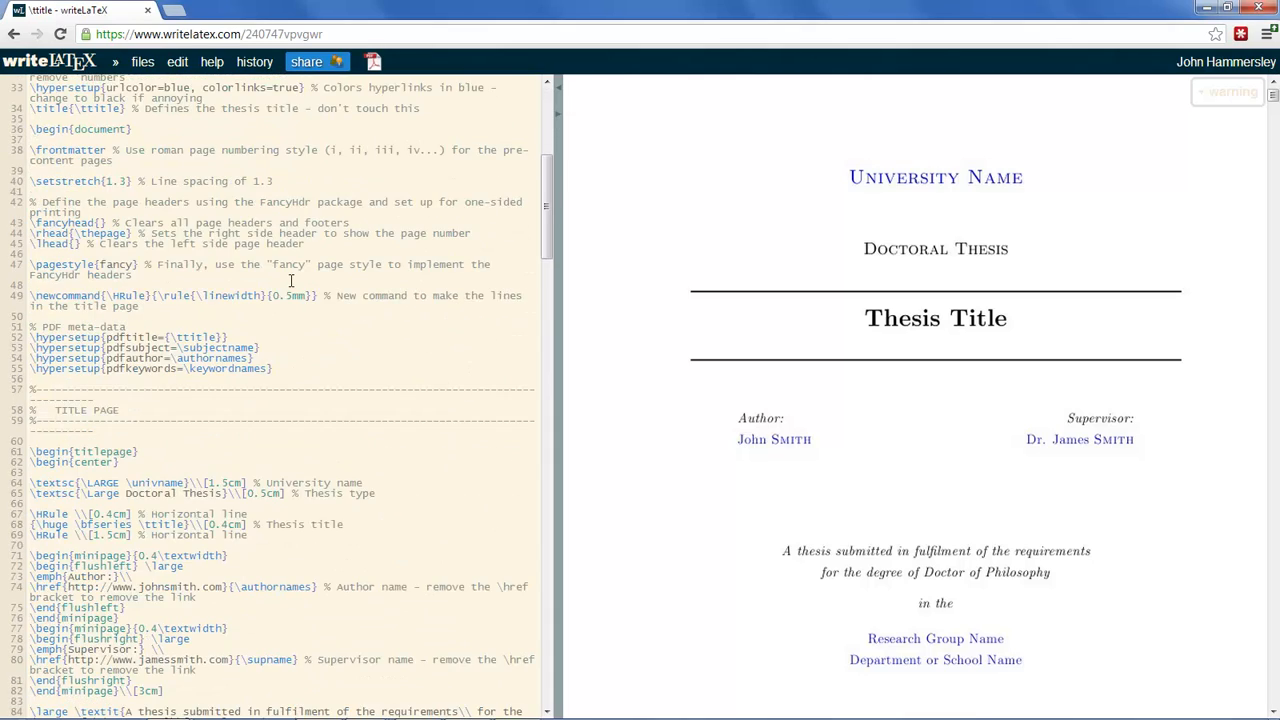
scroll("up", 3)
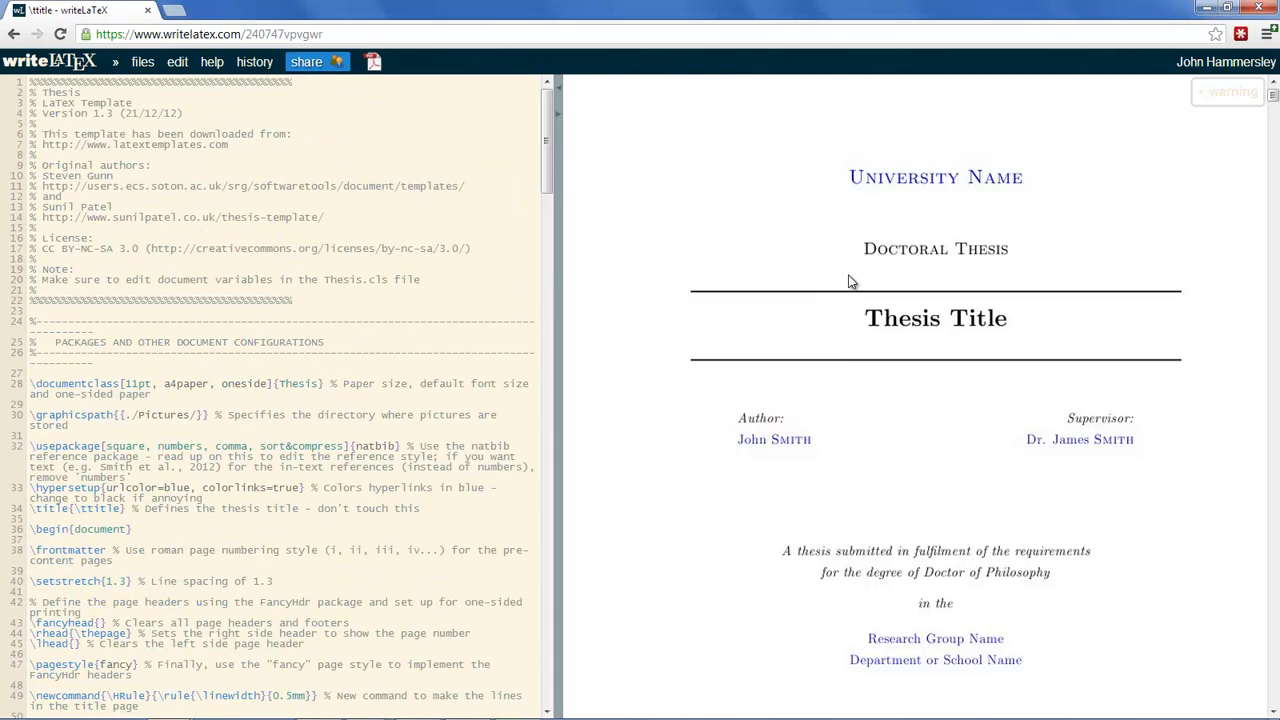
mouse_move(920, 216)
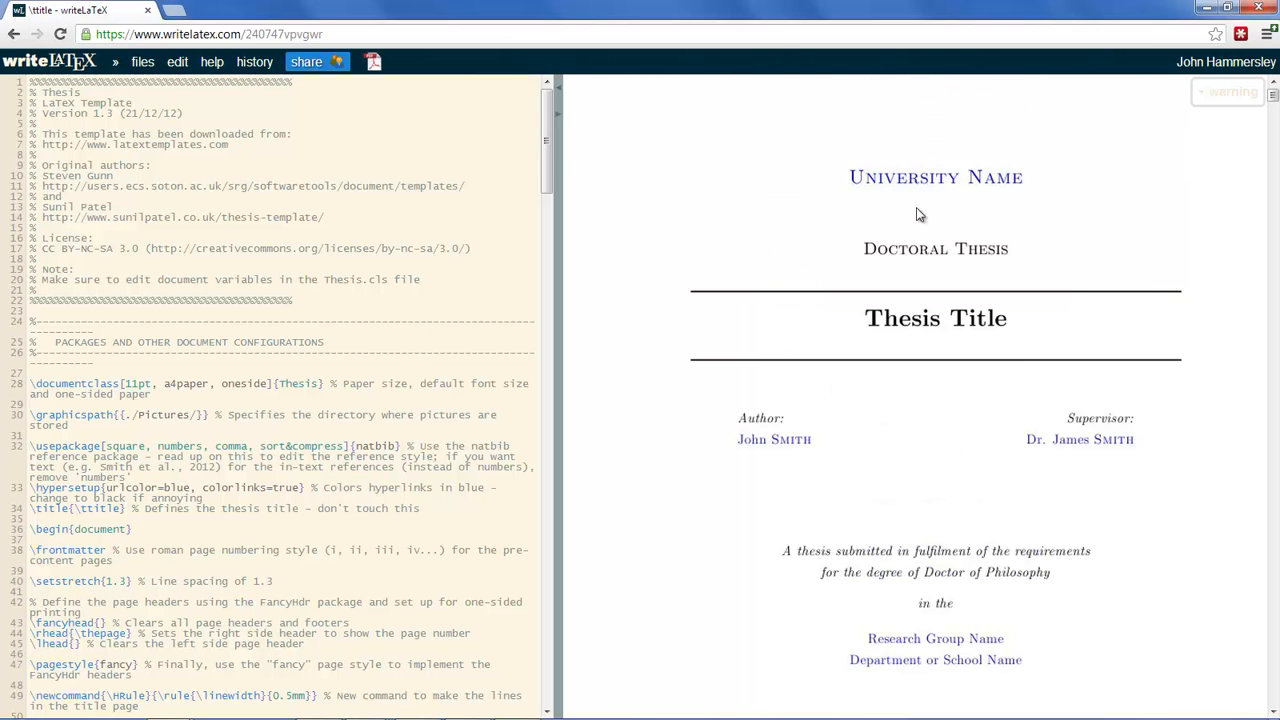
scroll("down", 3)
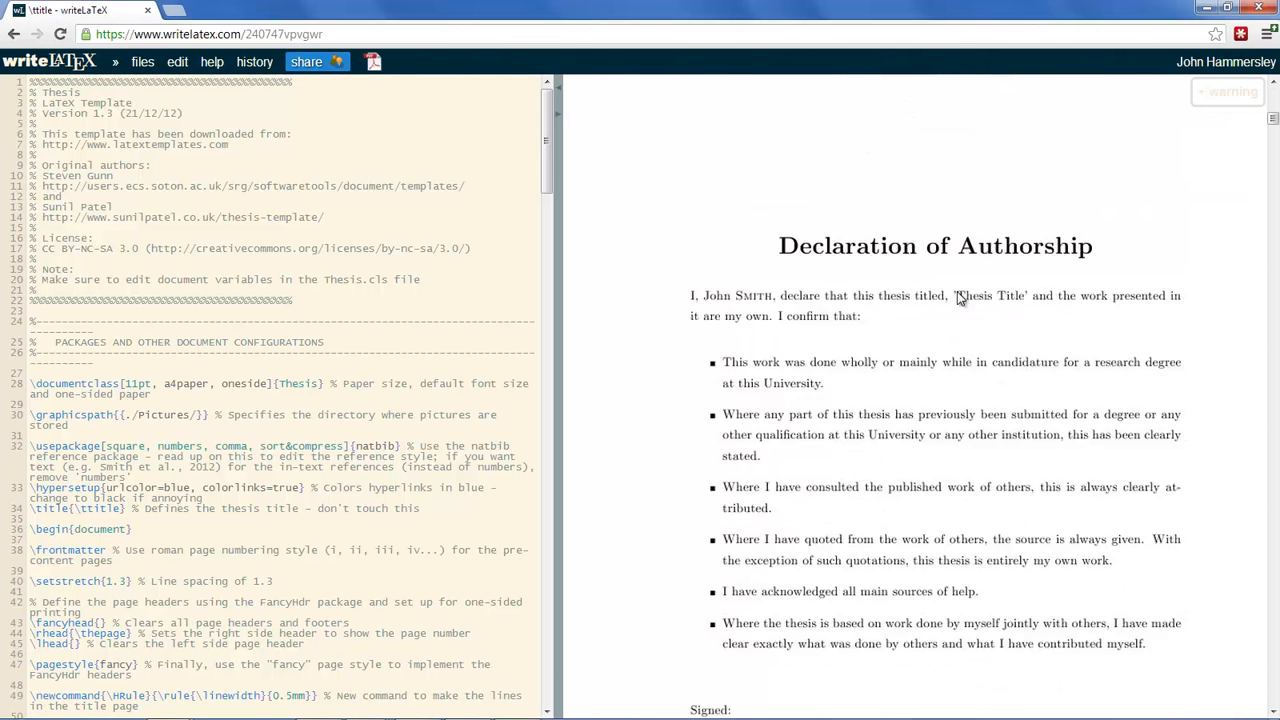
scroll("up", 3)
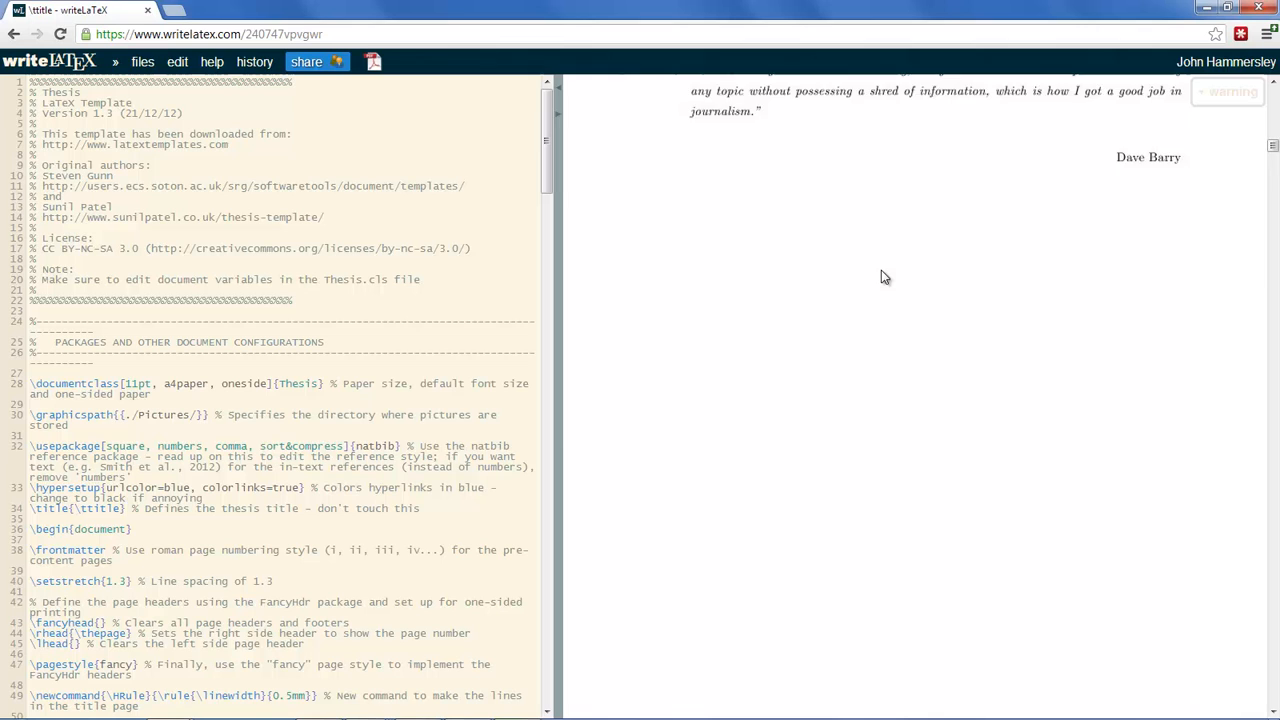
scroll("down", 3)
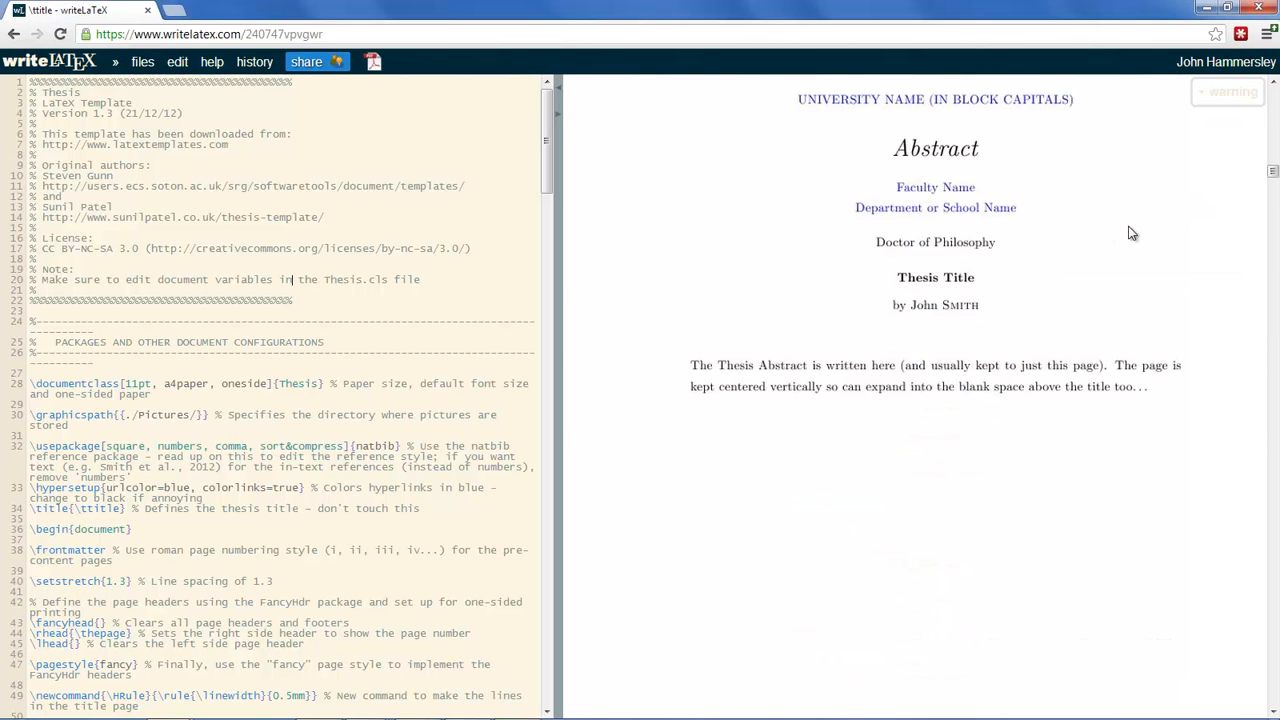
scroll("down", 3)
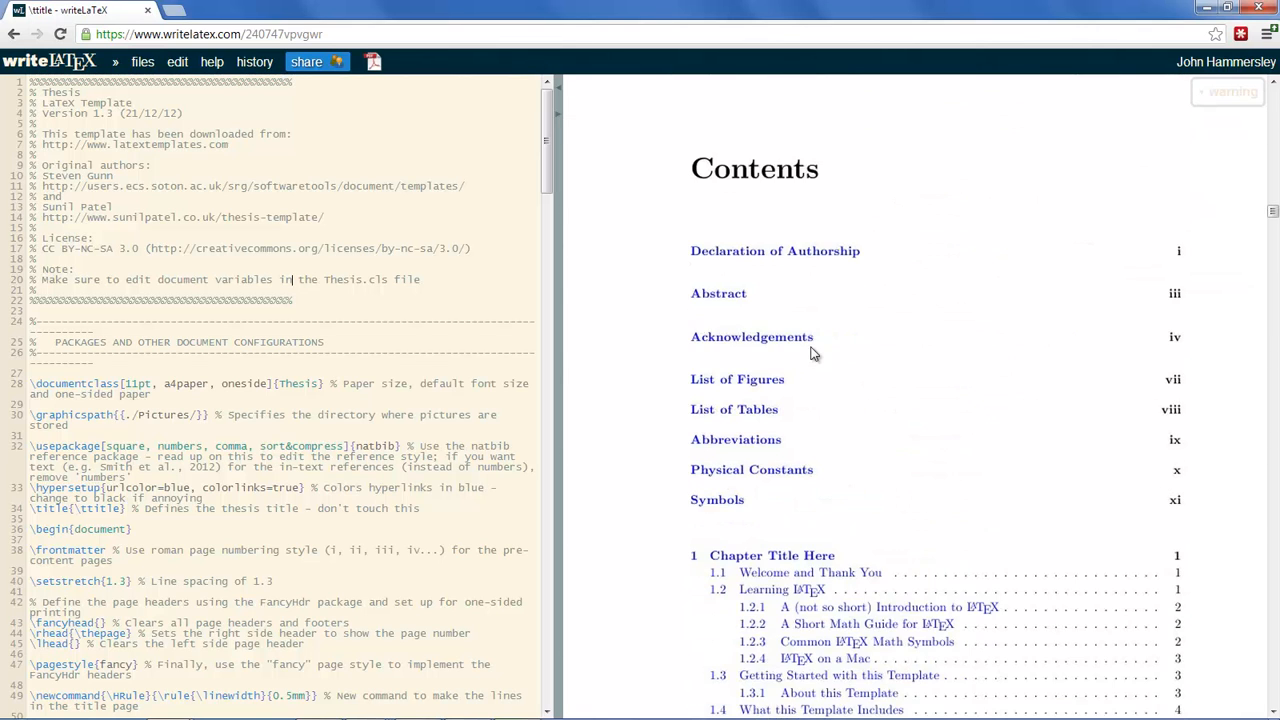
scroll("down", 3)
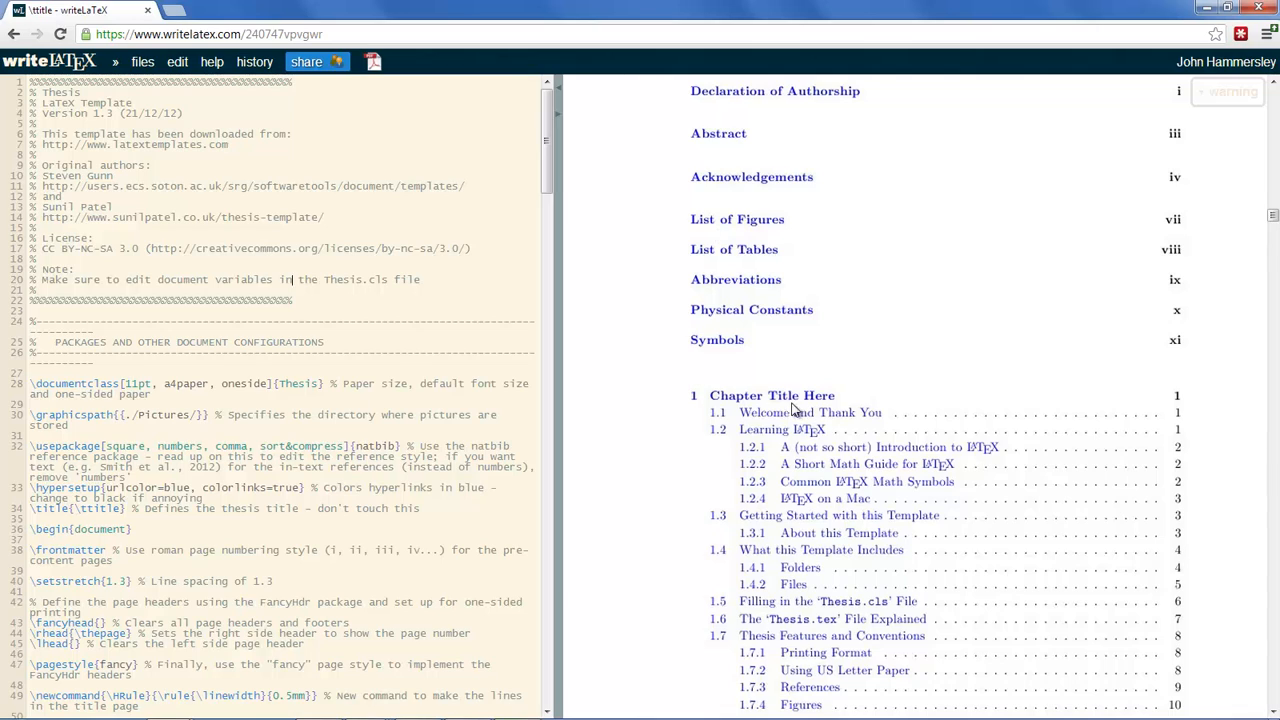
mouse_move(758, 418)
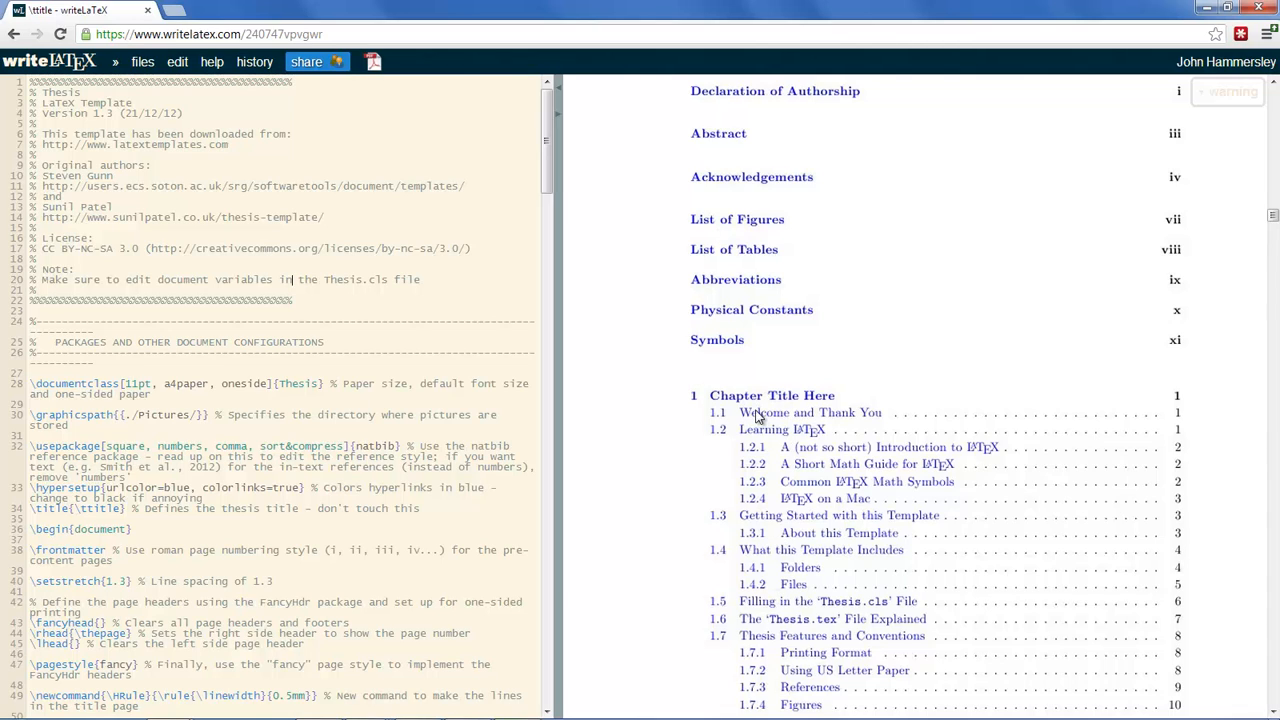
mouse_move(630, 304)
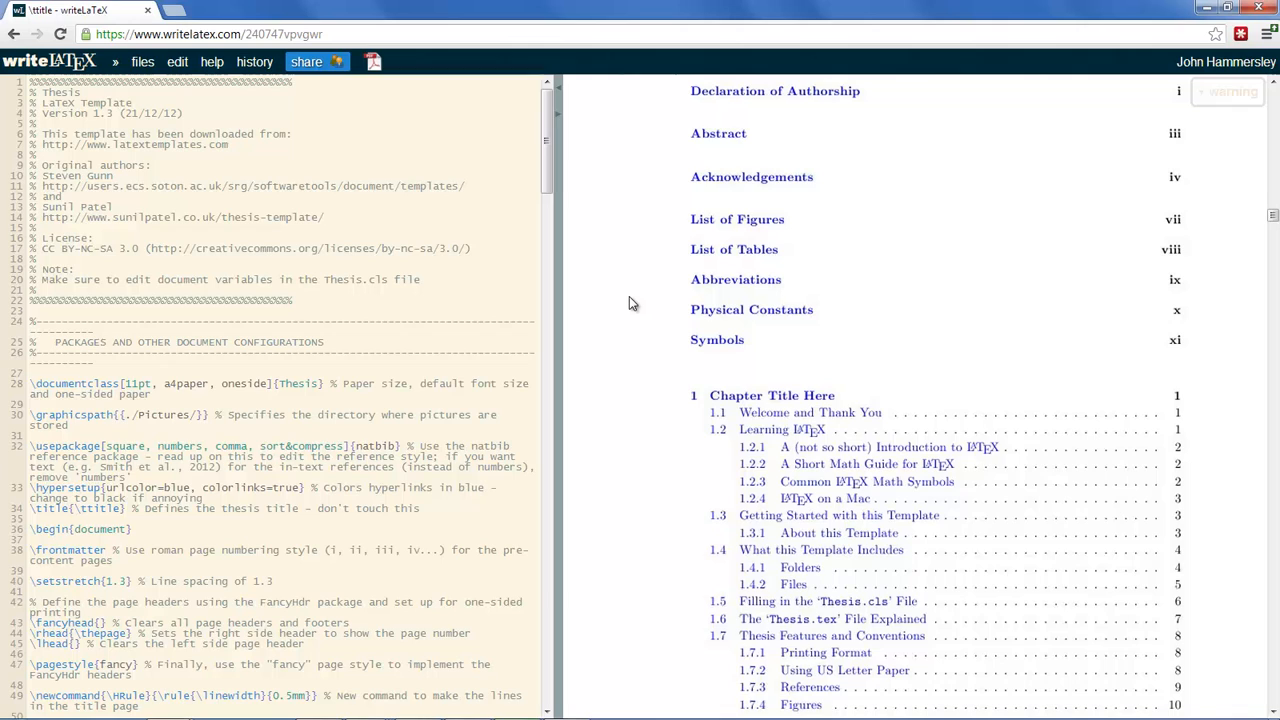
mouse_move(158, 116)
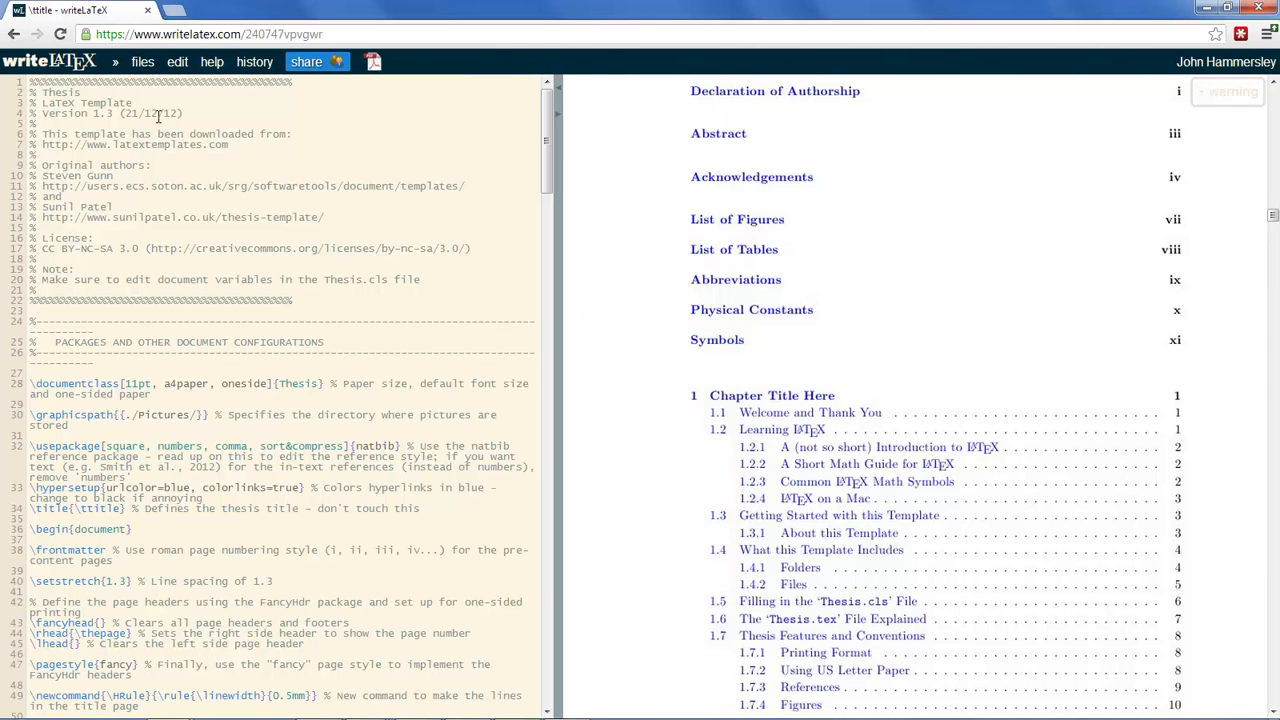
Step: View the project files list, then scroll the preview down to Chapter 1, 'Chapter Title Here'
left_click(142, 62)
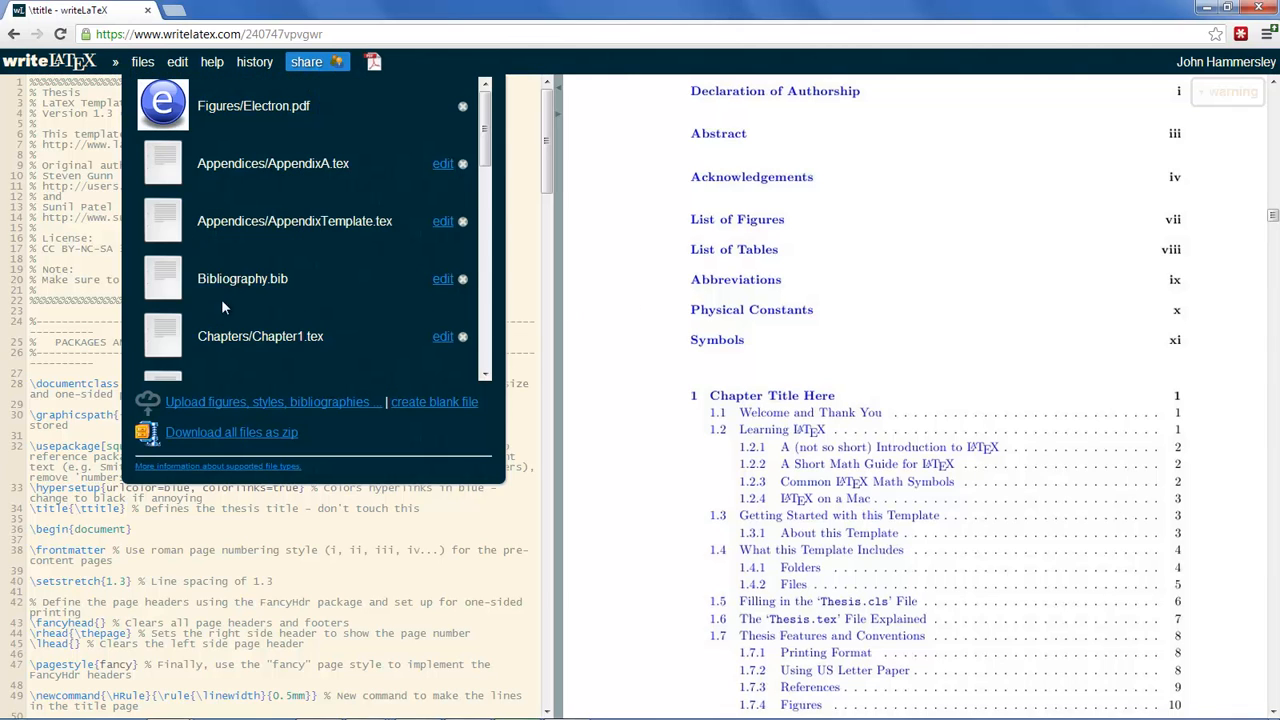
mouse_move(434, 352)
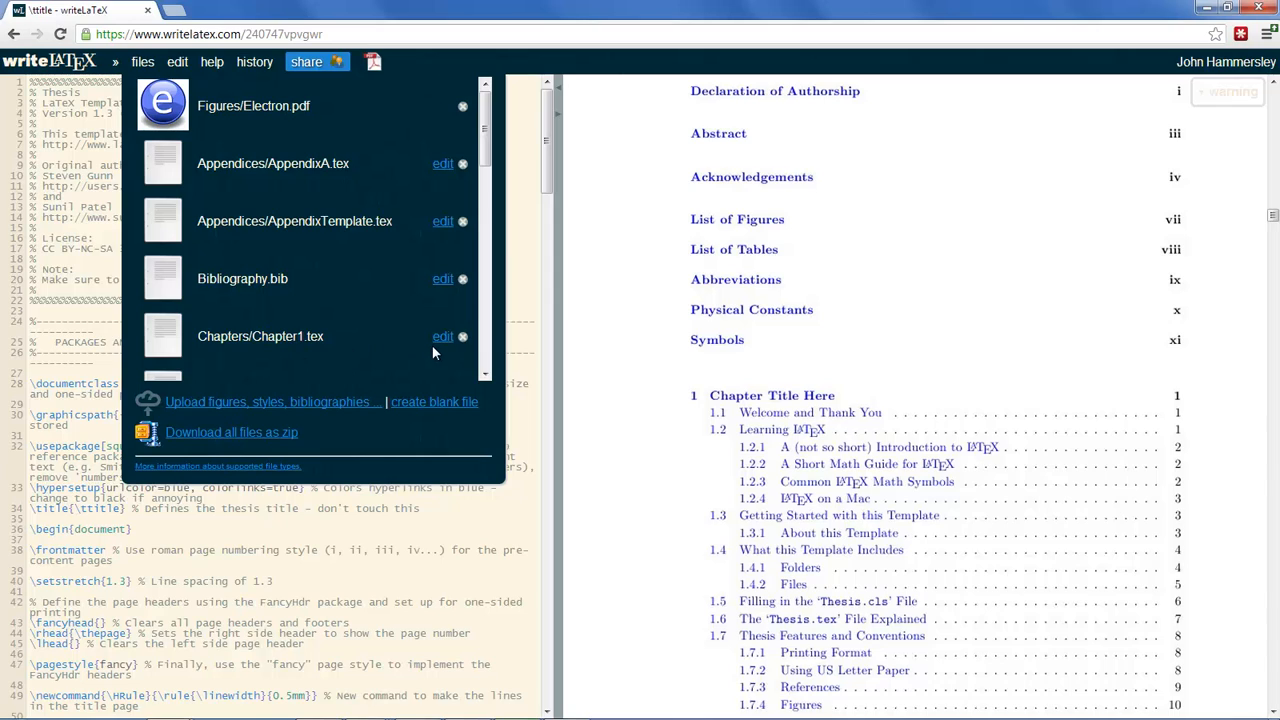
mouse_move(420, 324)
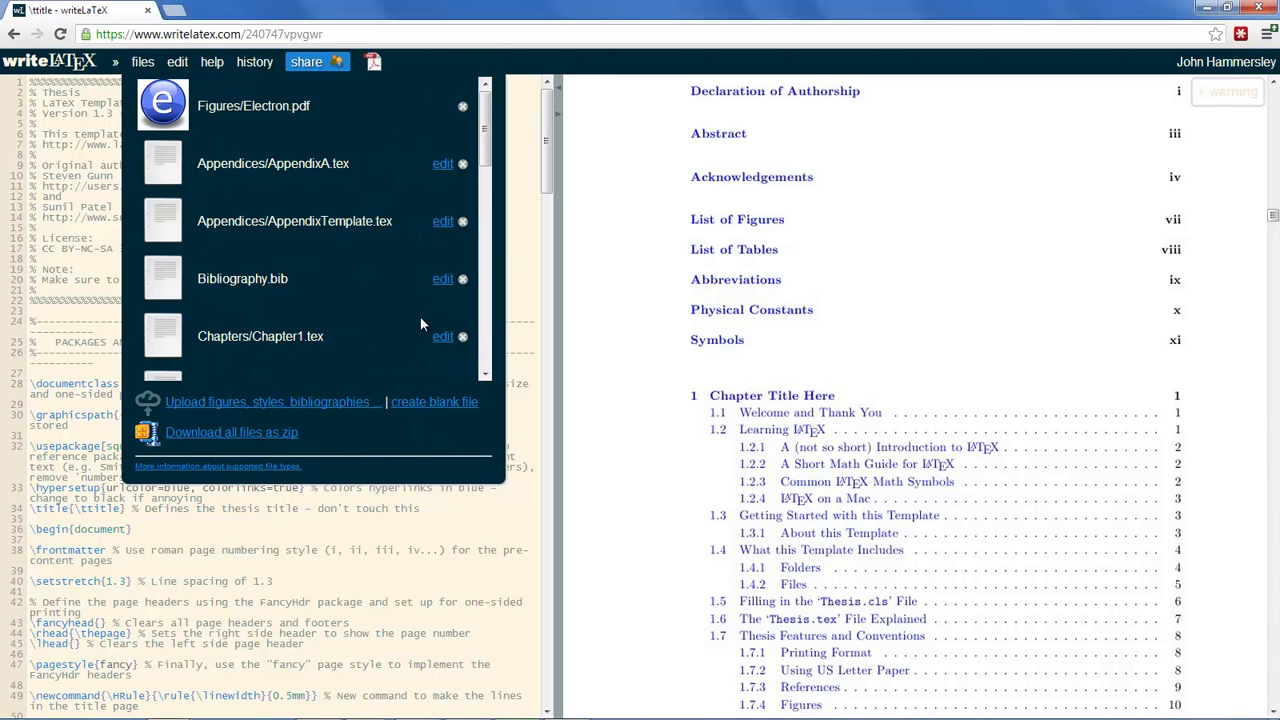
mouse_move(304, 332)
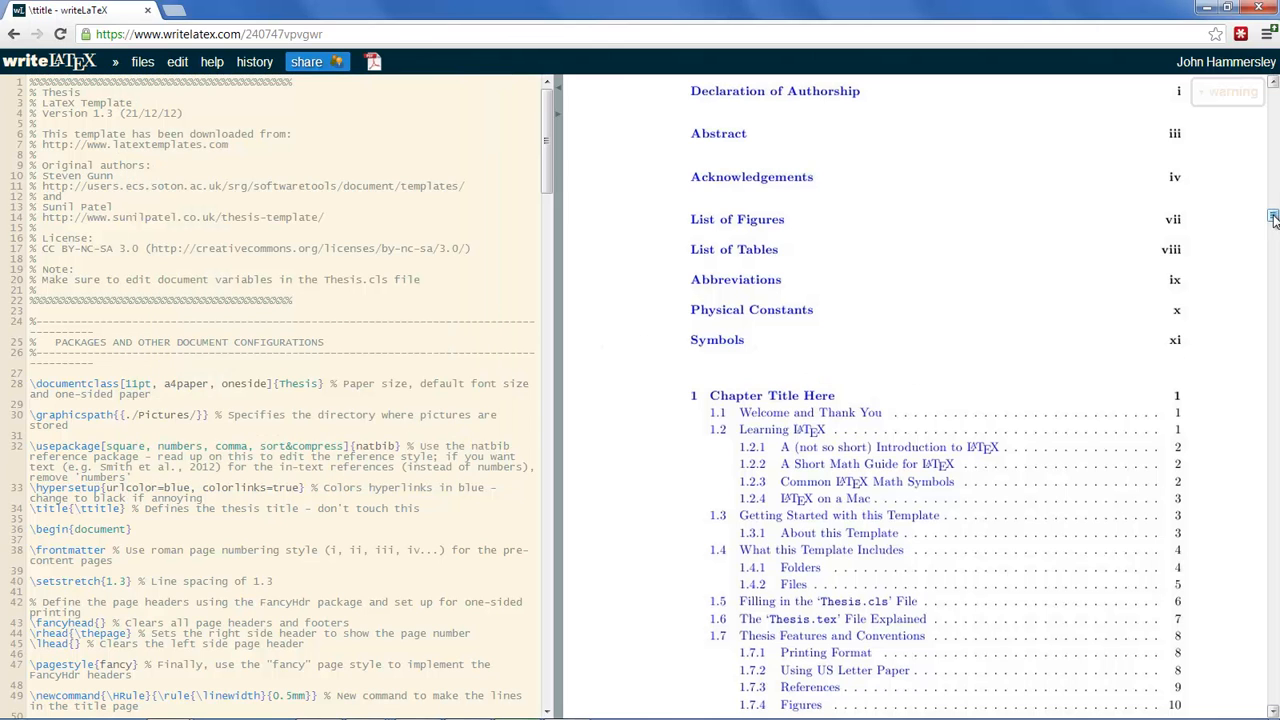
scroll("up", 3)
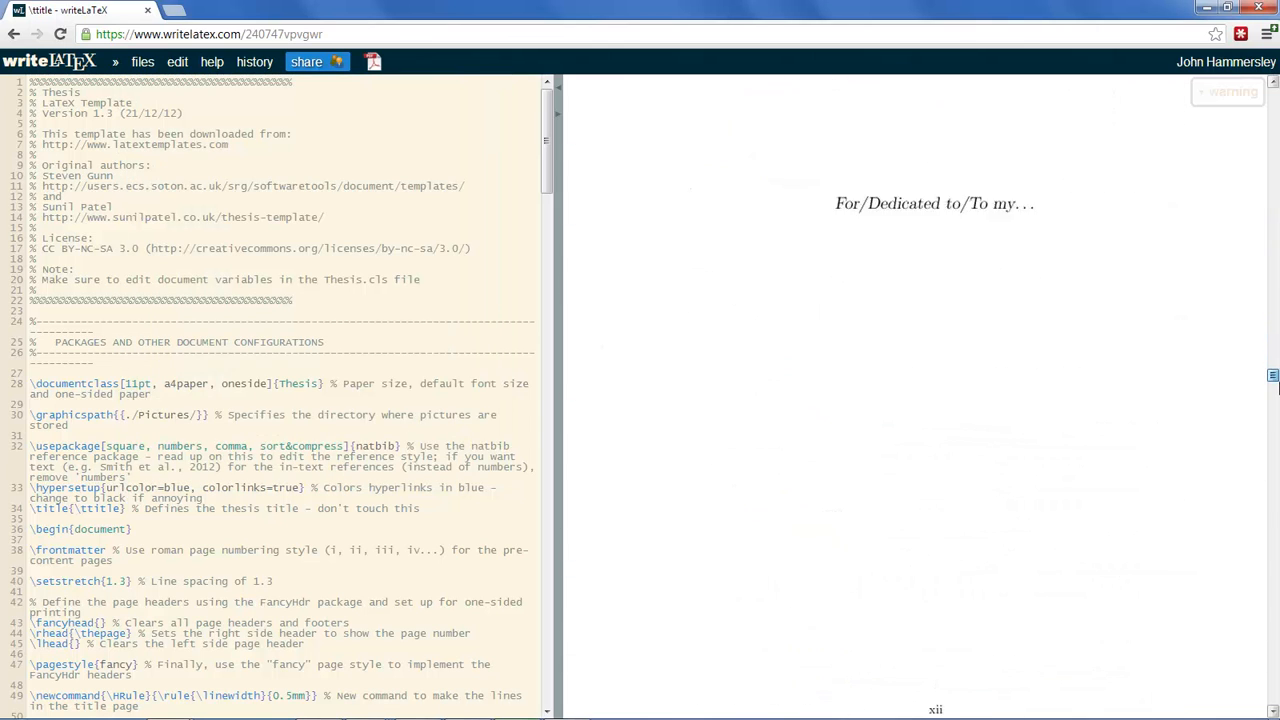
scroll("down", 3)
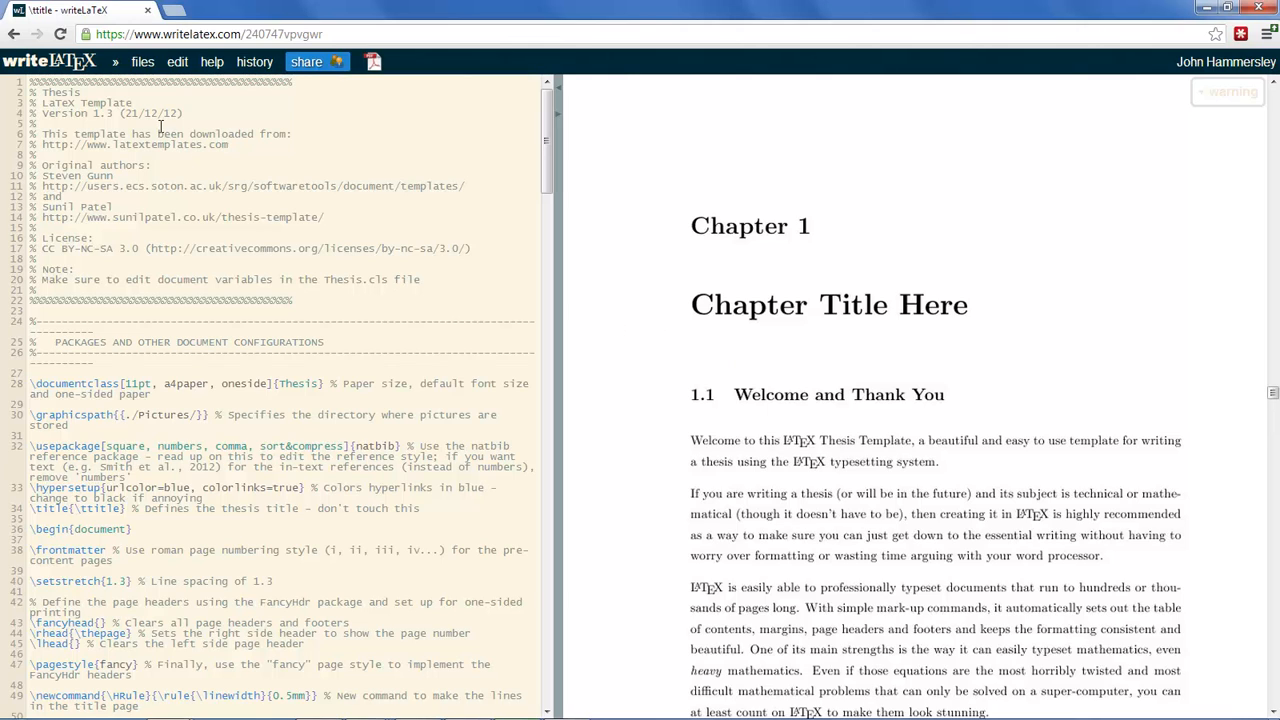
Step: Open Chapters/Chapter1.tex for editing from the project files list
left_click(142, 60)
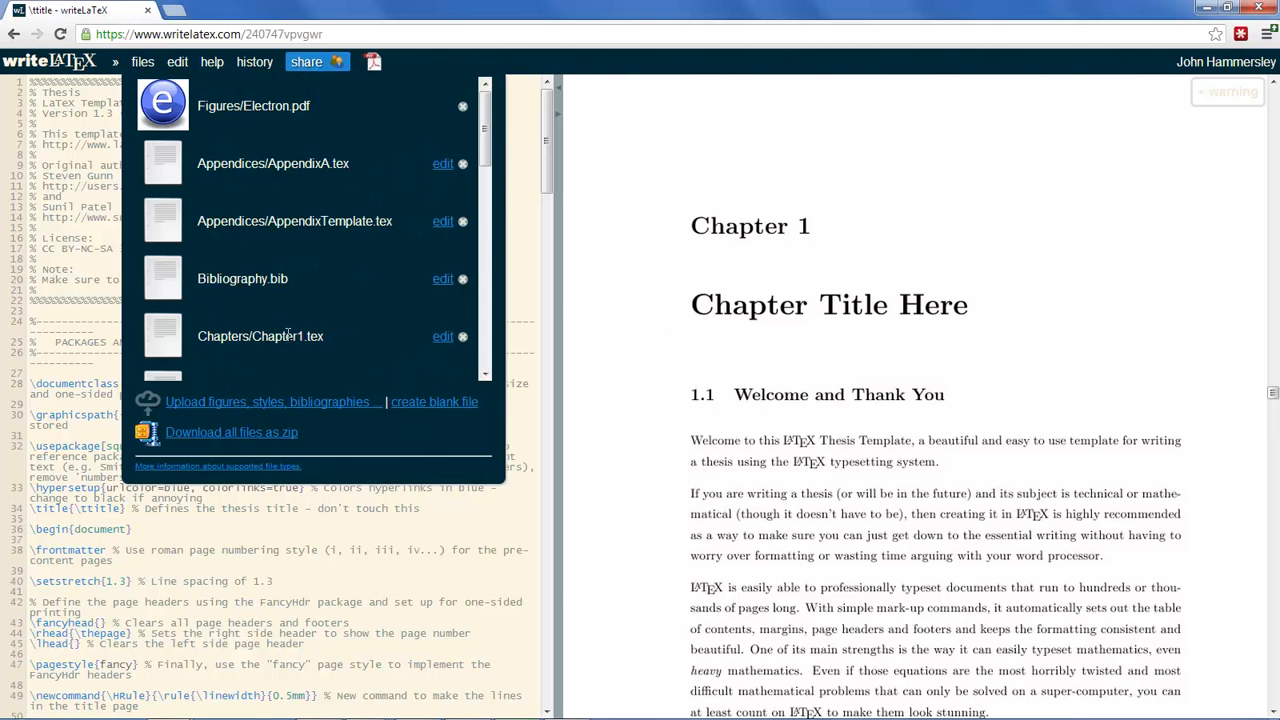
mouse_move(248, 316)
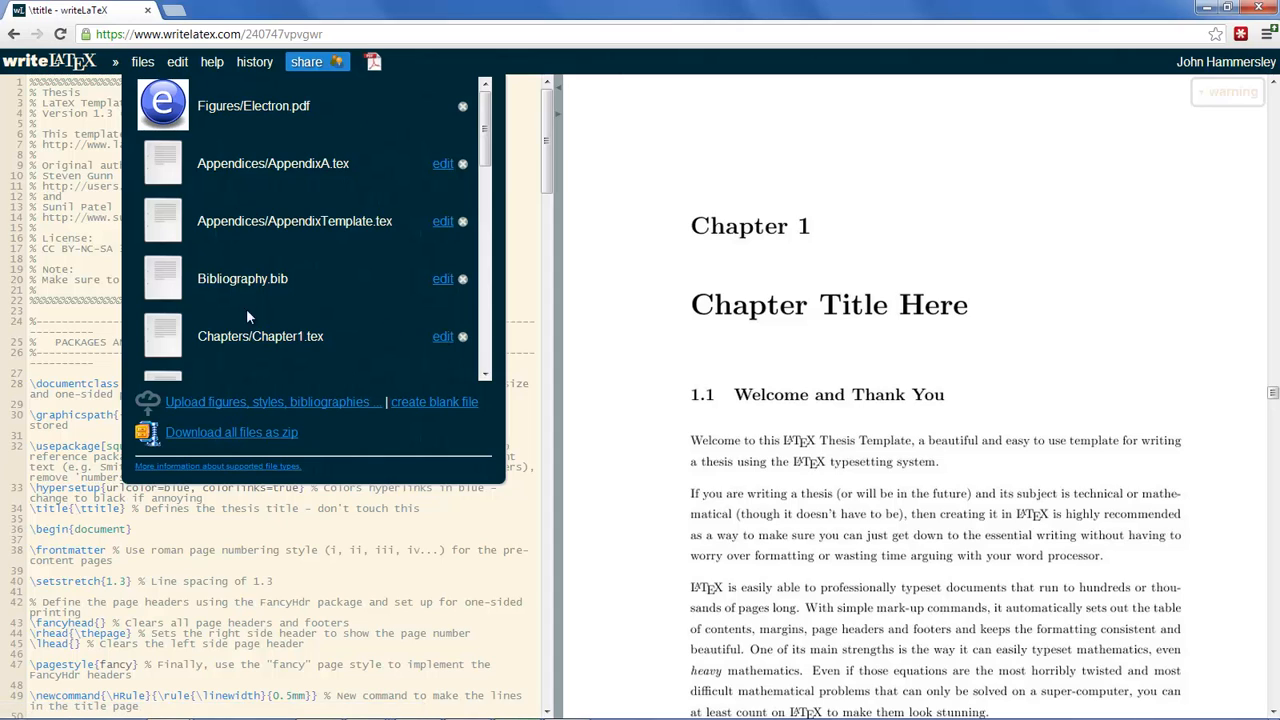
mouse_move(436, 356)
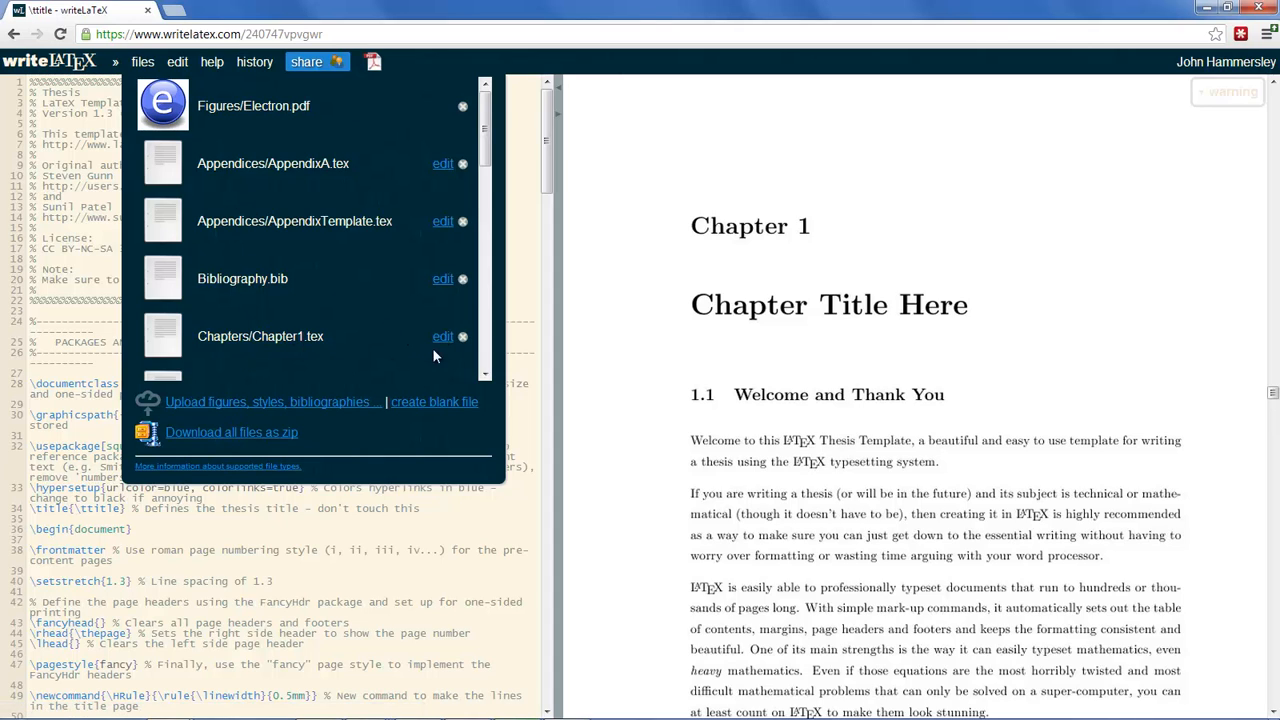
left_click(444, 336)
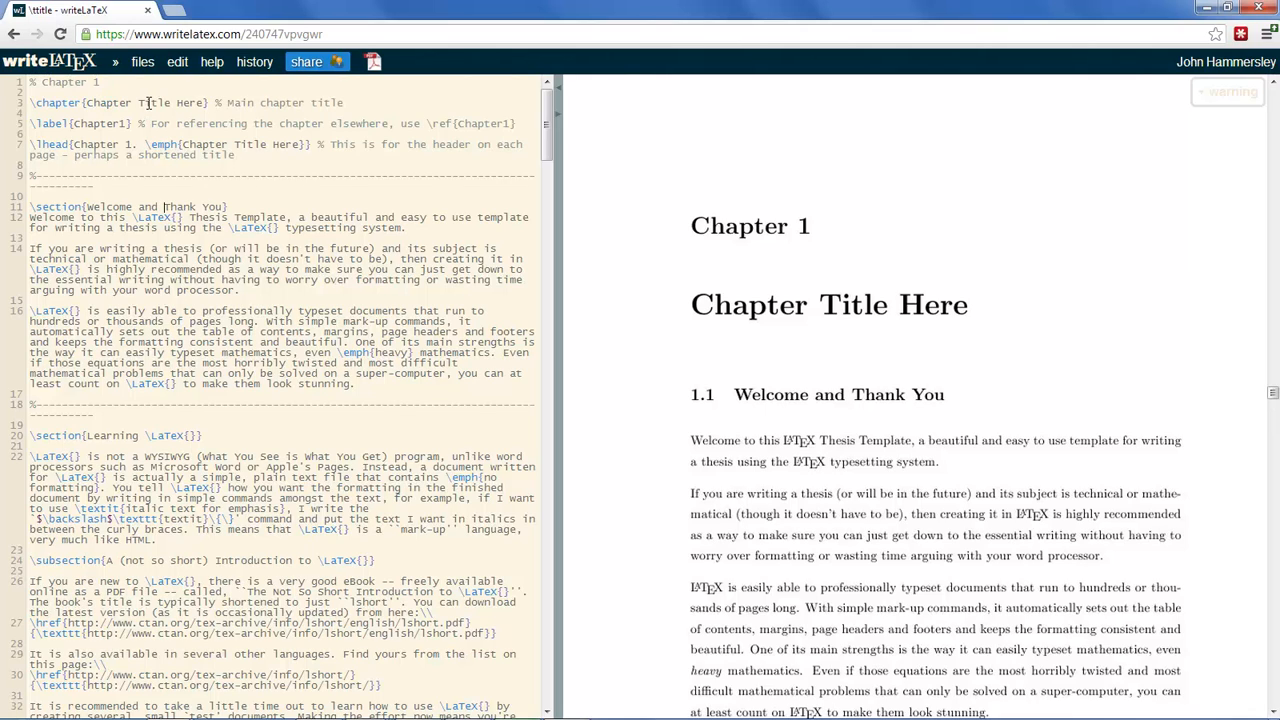
Step: Retitle Chapter 1 to 'My title' and its first section to 'My Introduction'
double_click(108, 102)
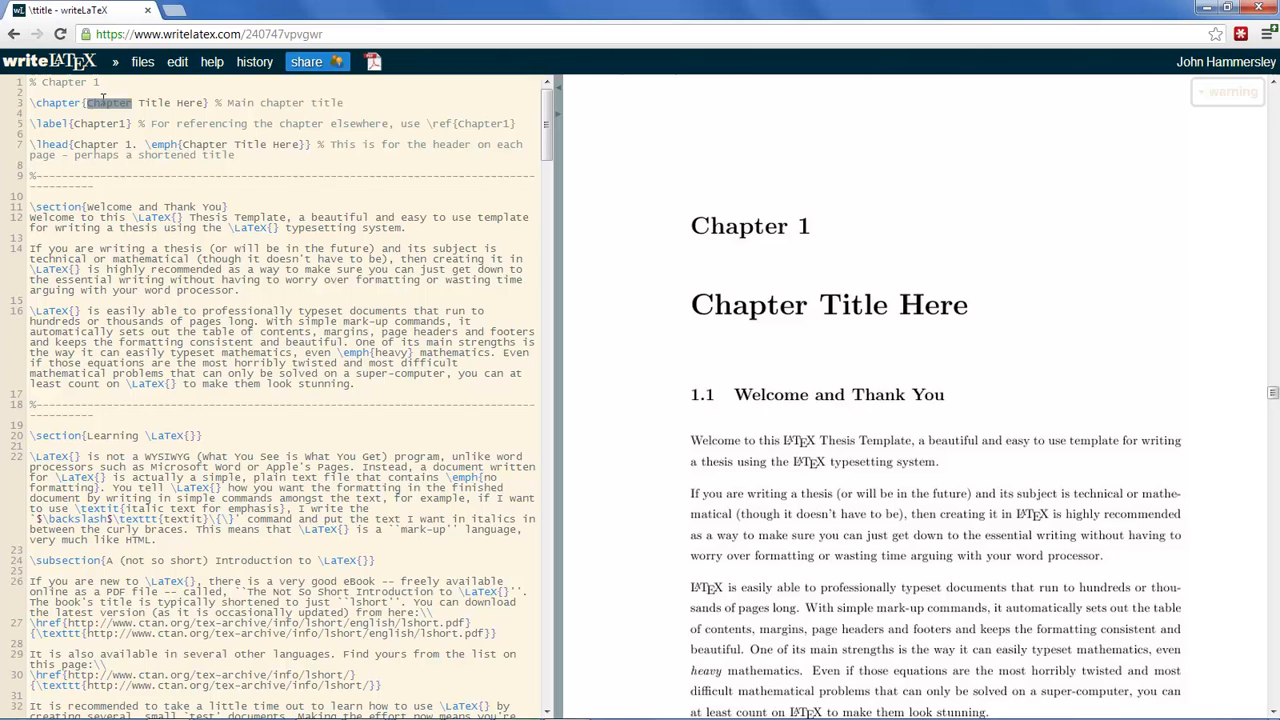
type("My title")
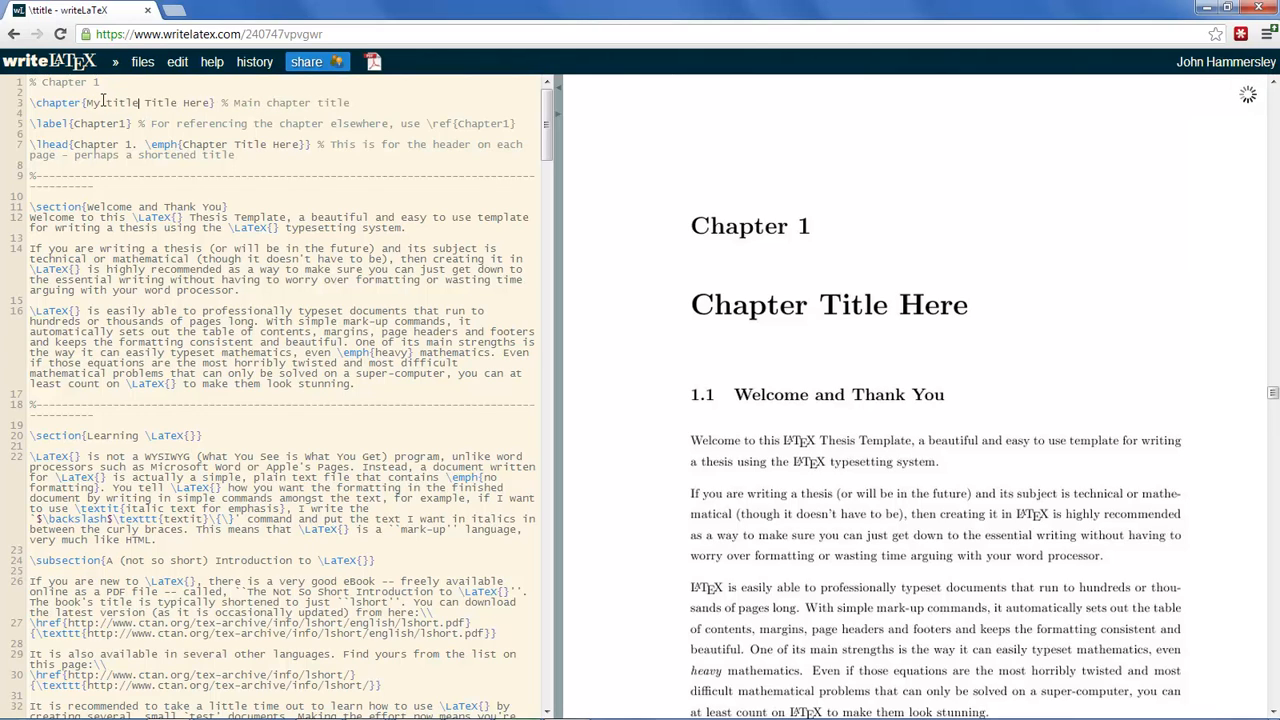
key("BackSpace")
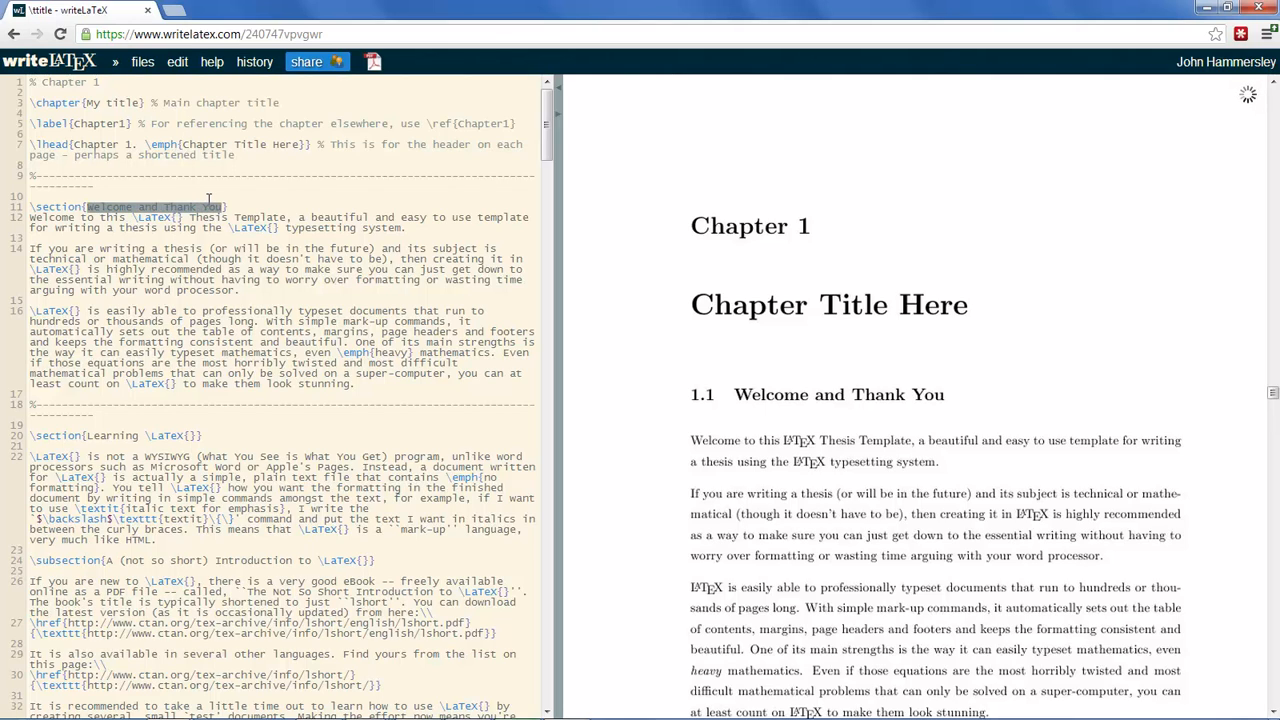
type("My Introduction}")
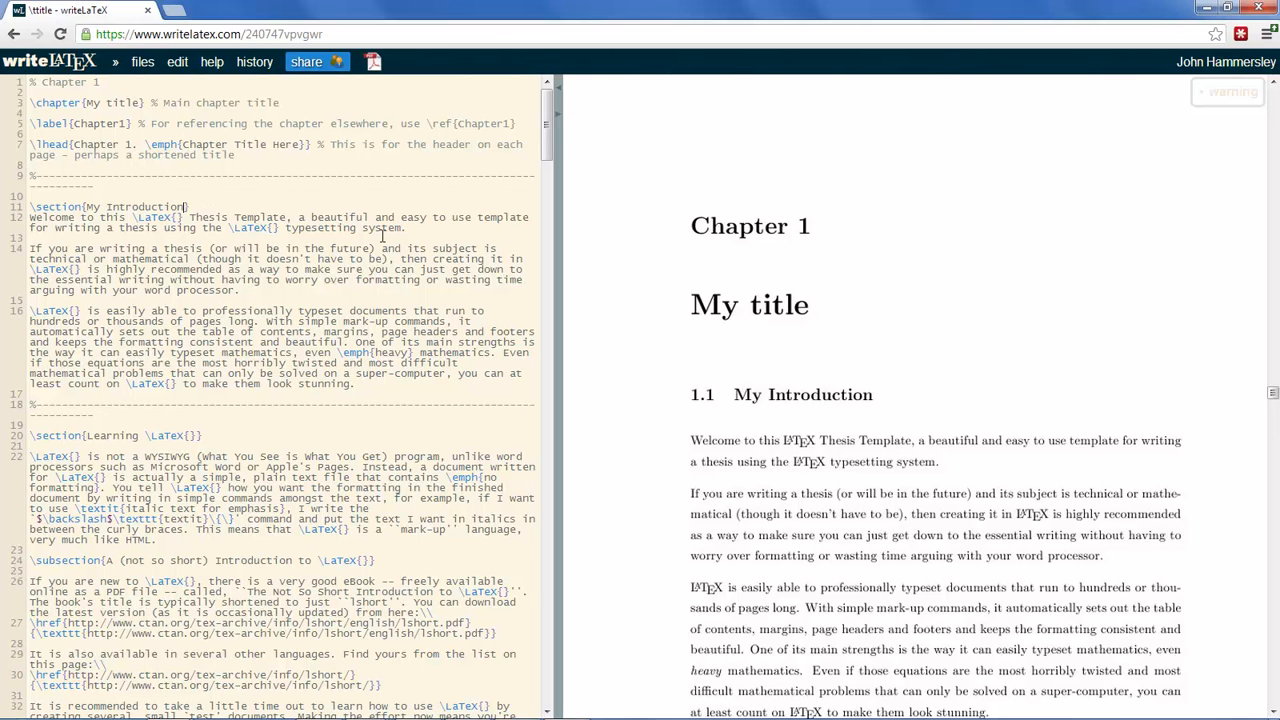
mouse_move(218, 220)
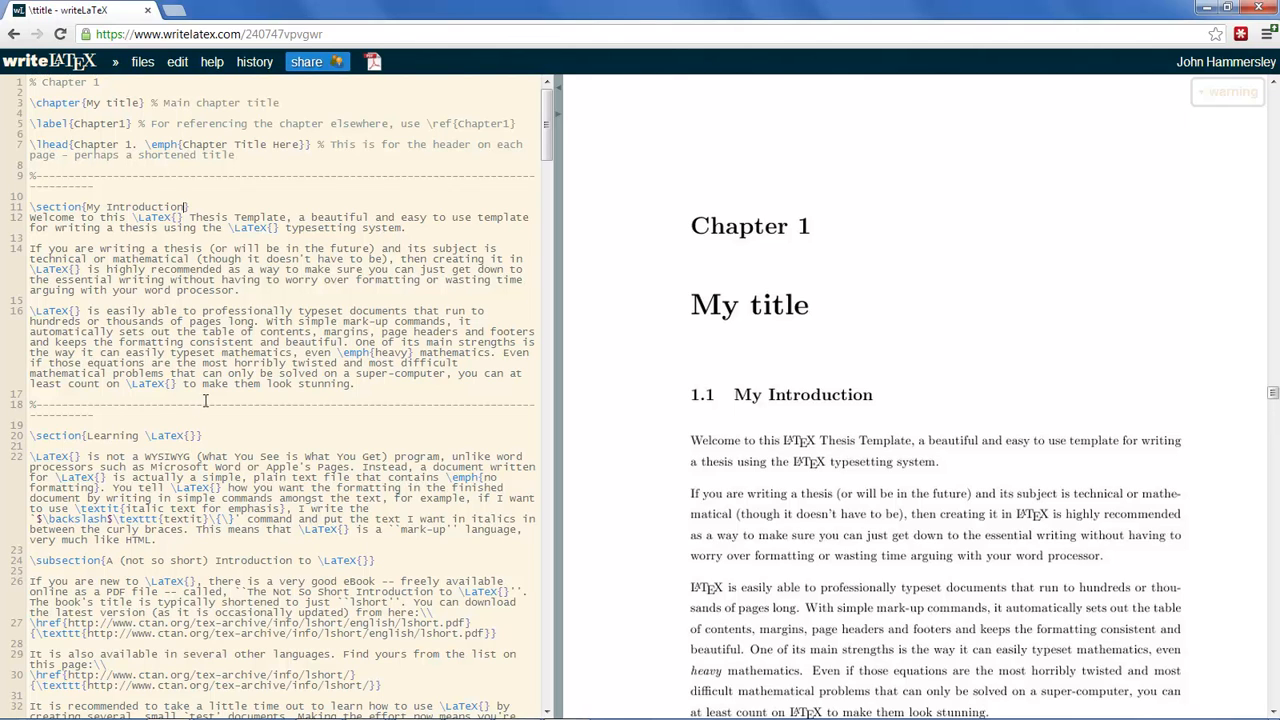
Step: Scroll the preview, then open main.tex in the editor from the project files list
scroll("down", 3)
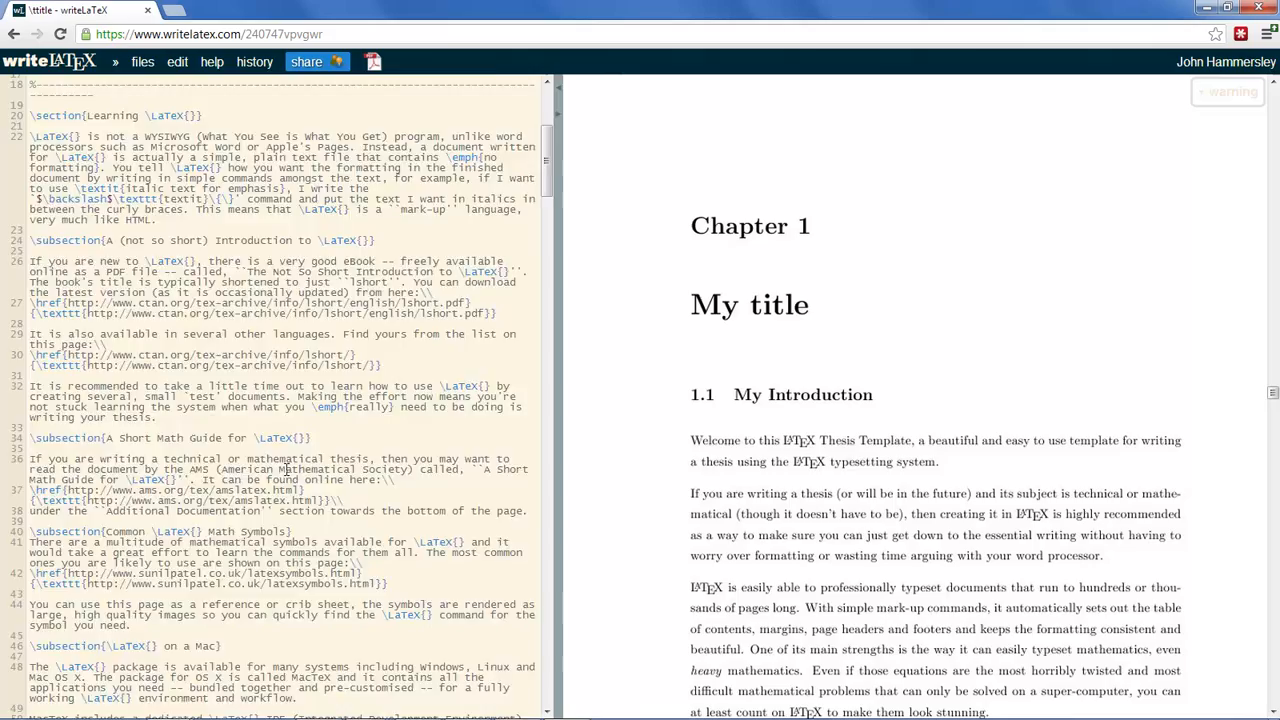
scroll("down", 3)
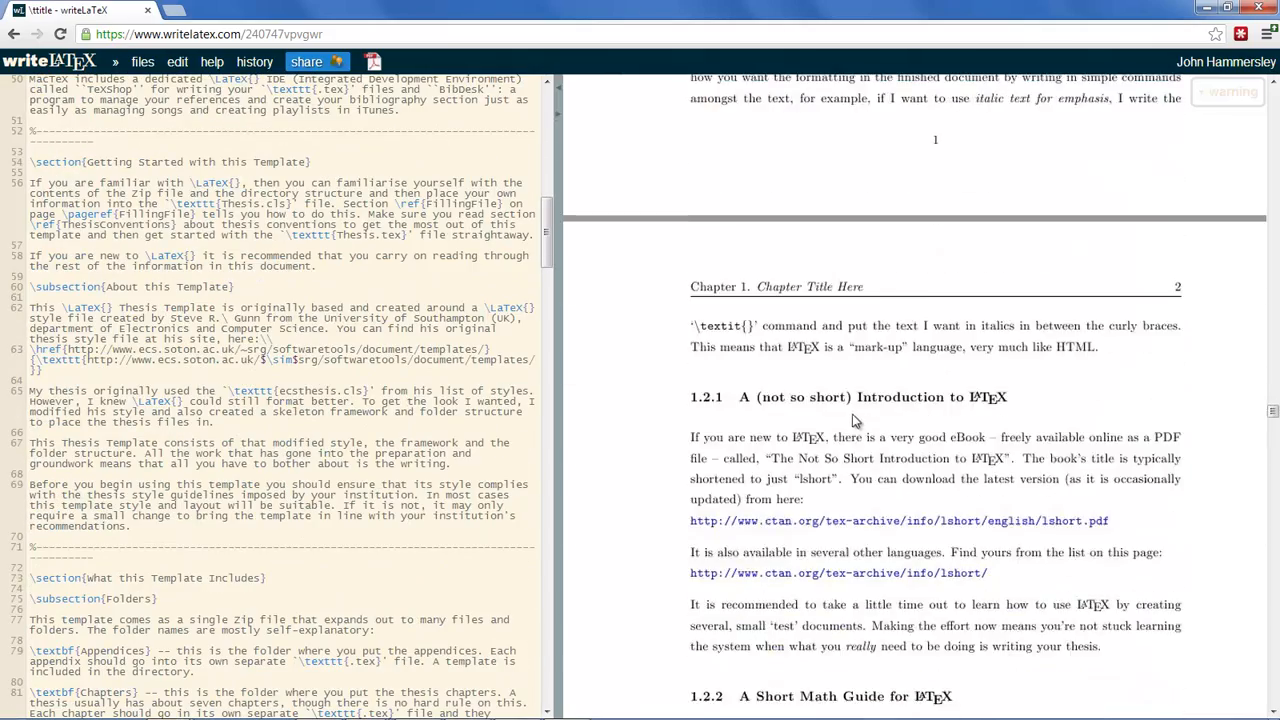
scroll("down", 3)
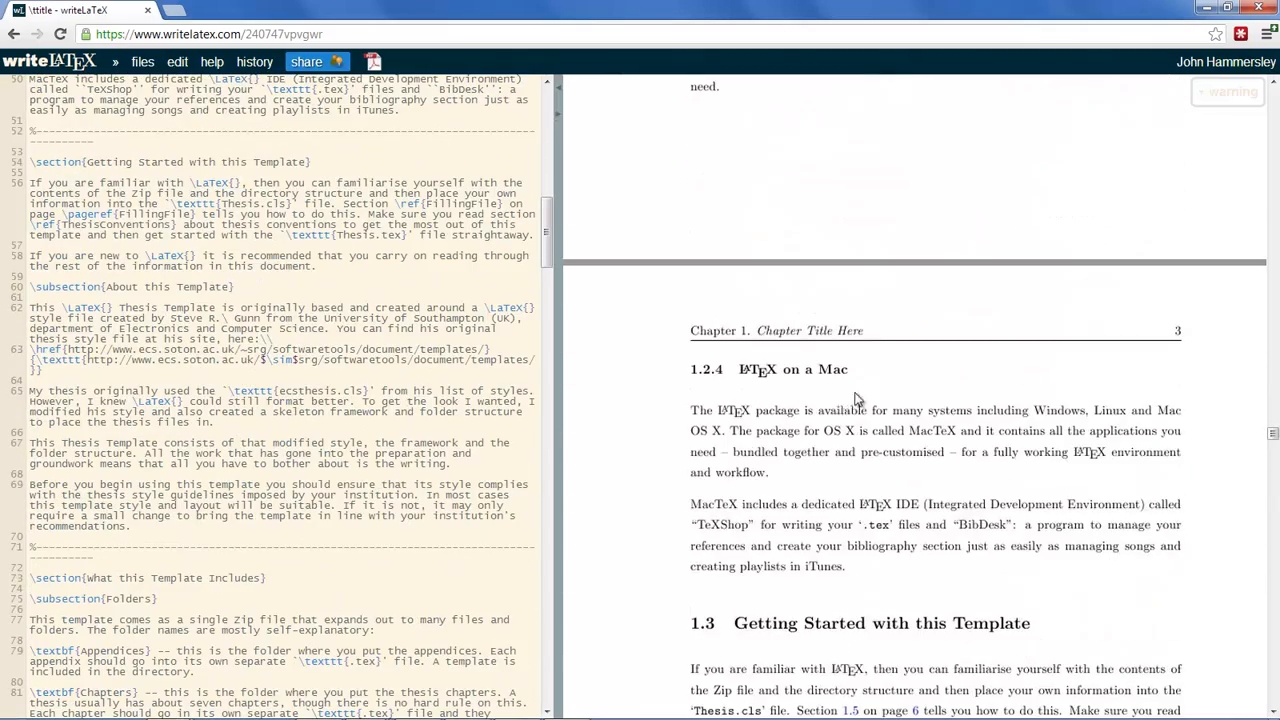
left_click(142, 62)
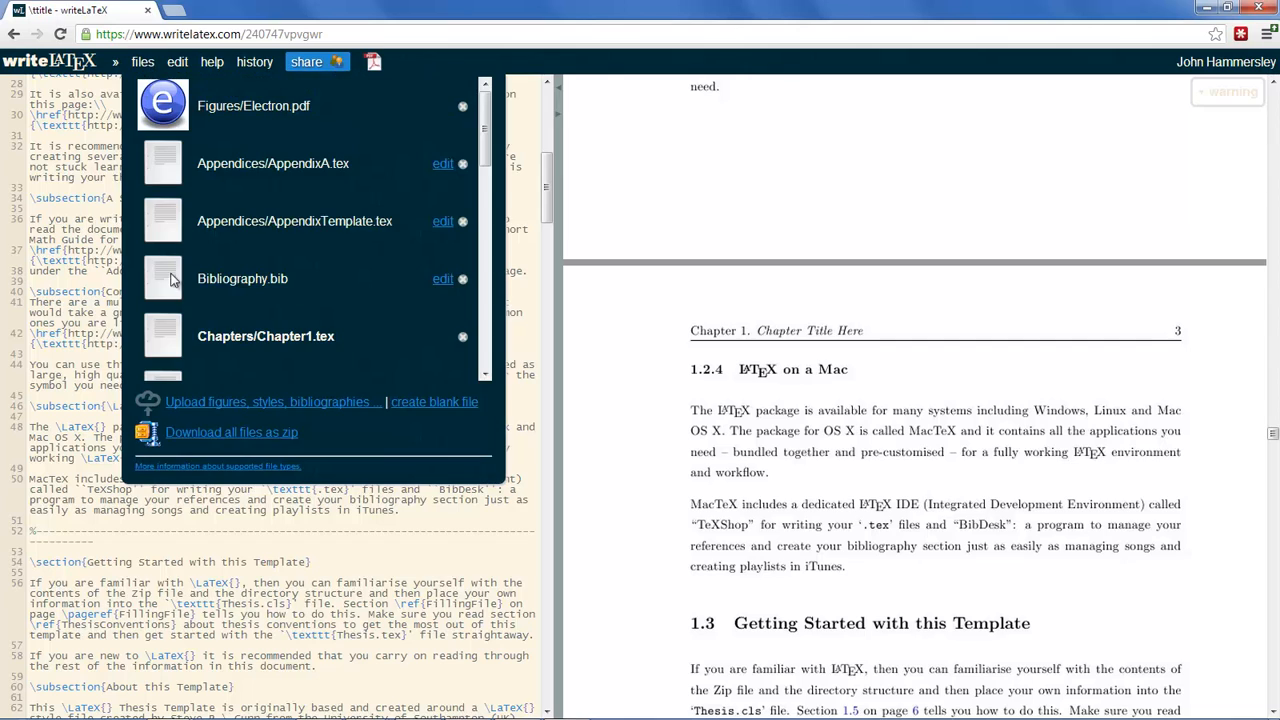
scroll("down", 3)
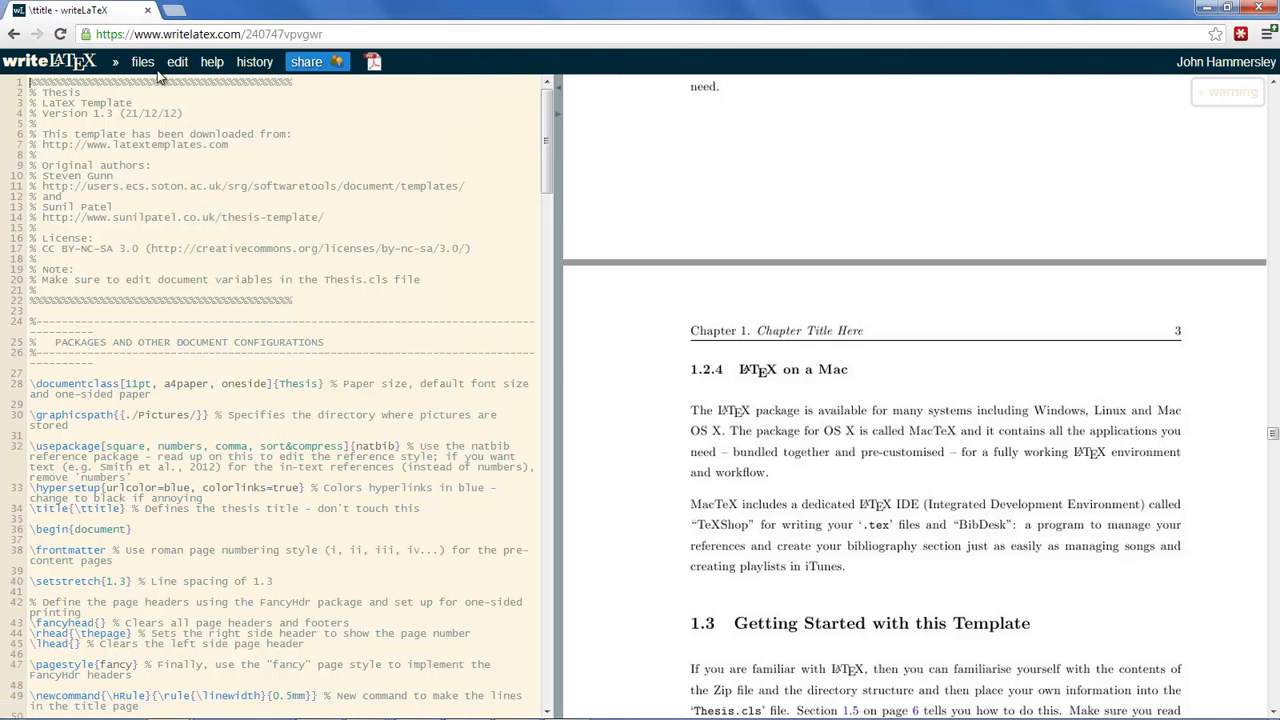
Step: Create a new blank project file named Chapters/Chapter2.tex
left_click(142, 60)
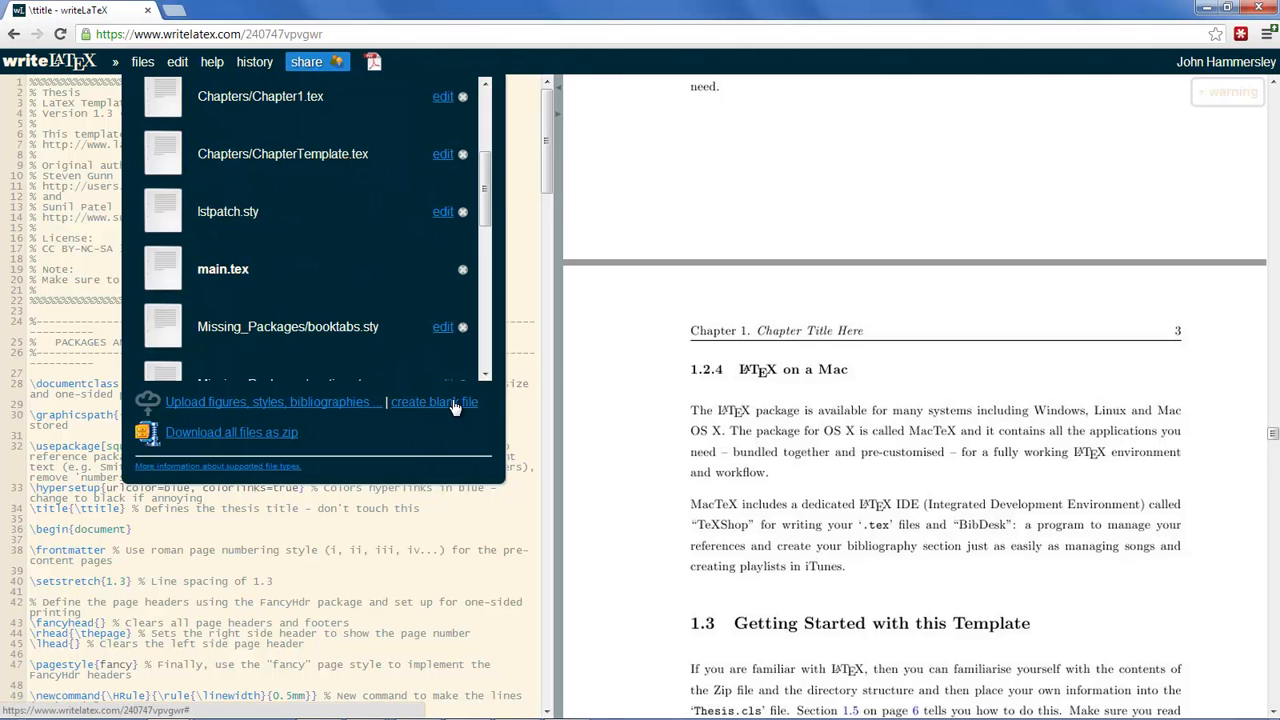
left_click(432, 400)
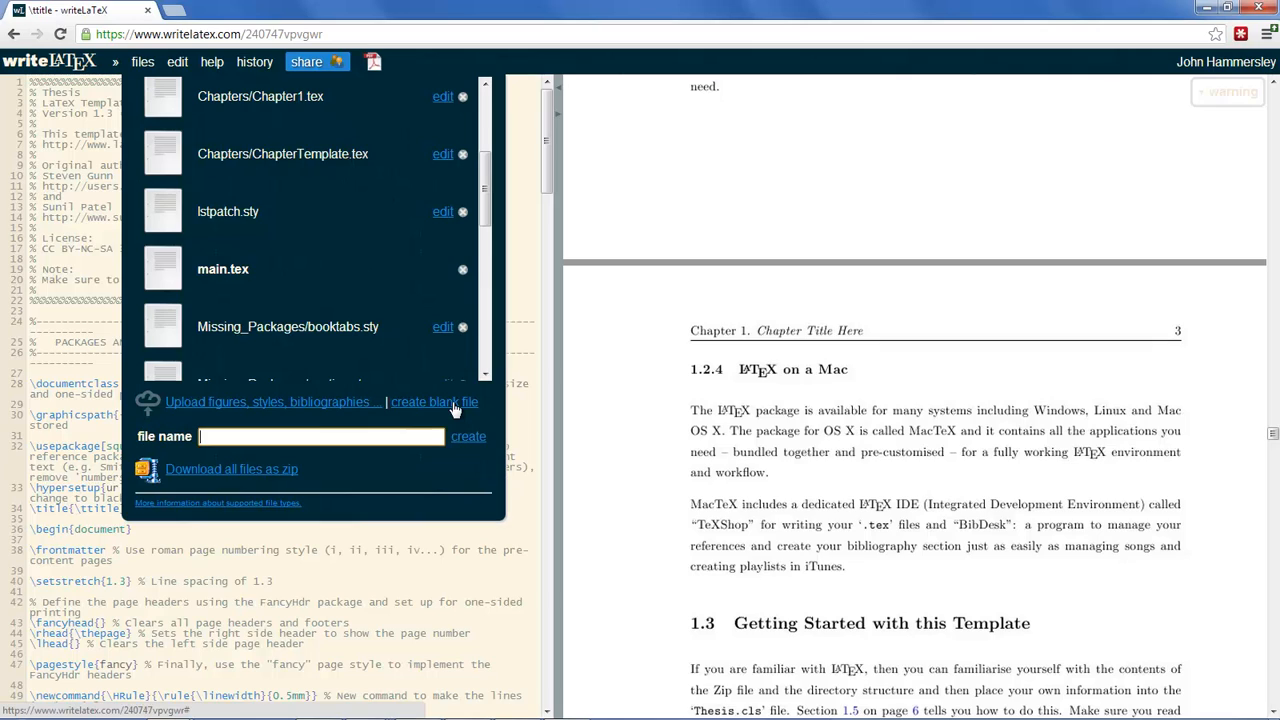
type("Cha")
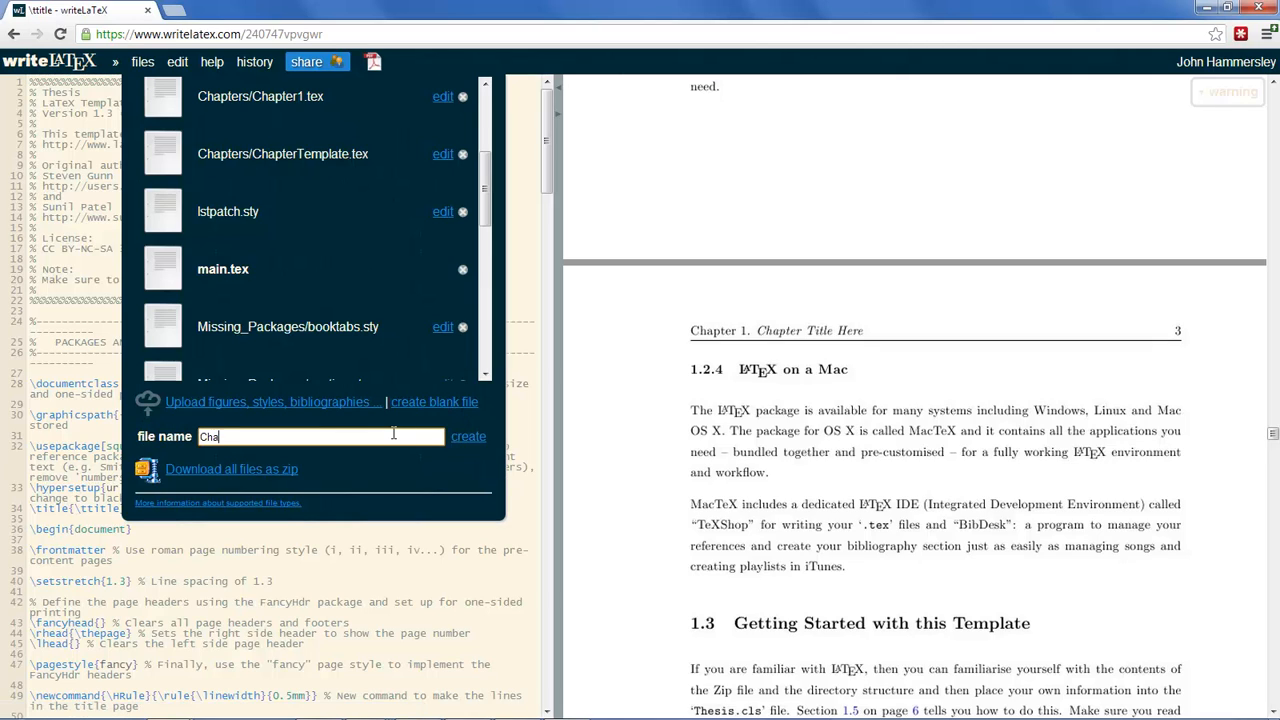
type("pters/Chapter2")
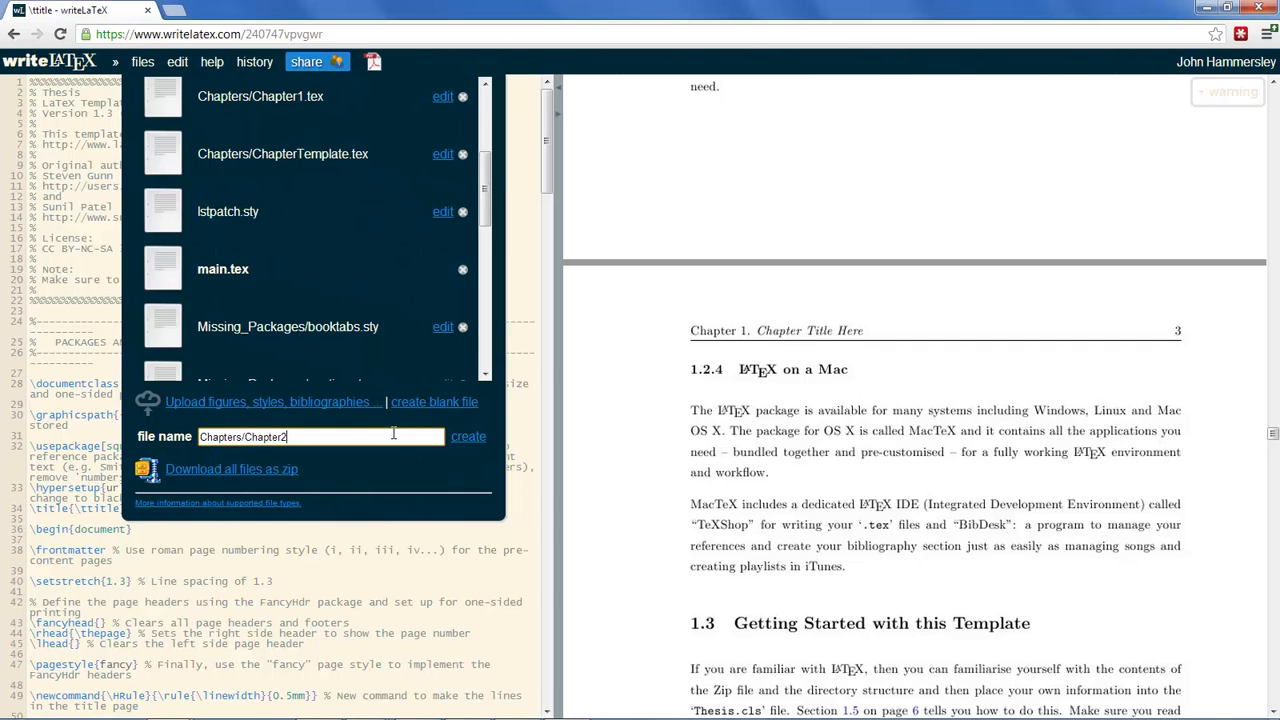
type(".tex")
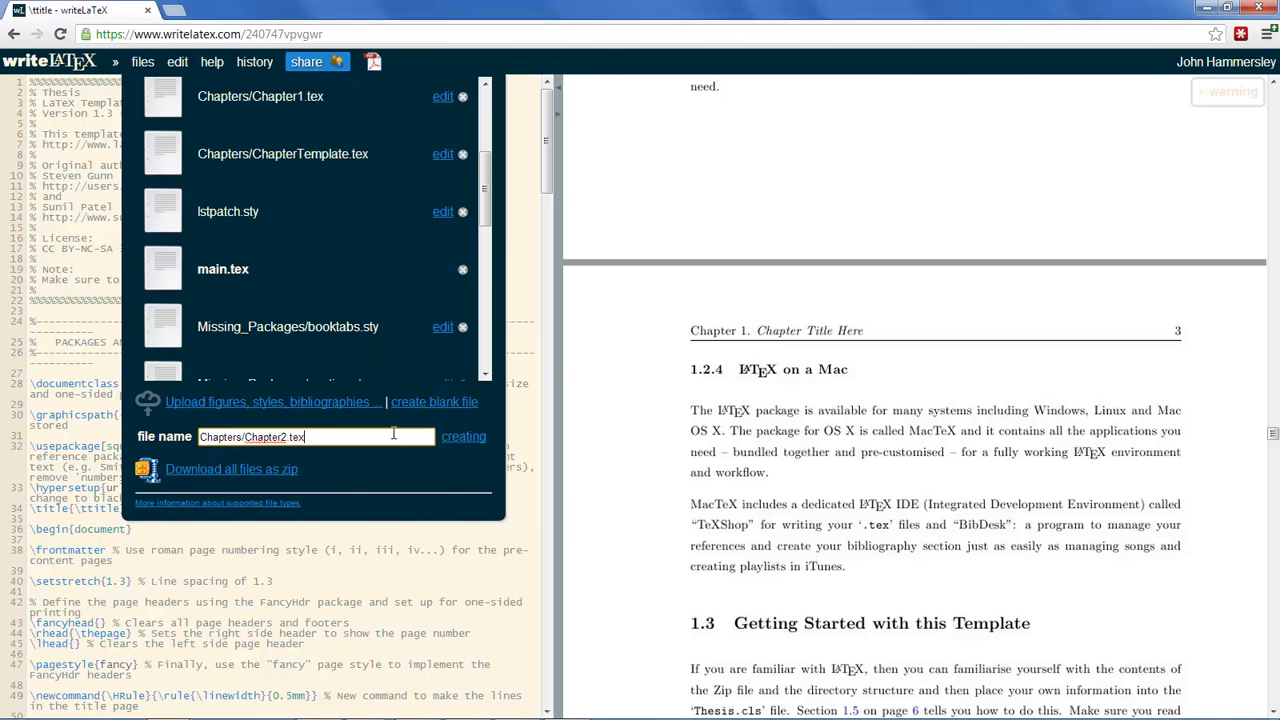
left_click(464, 436)
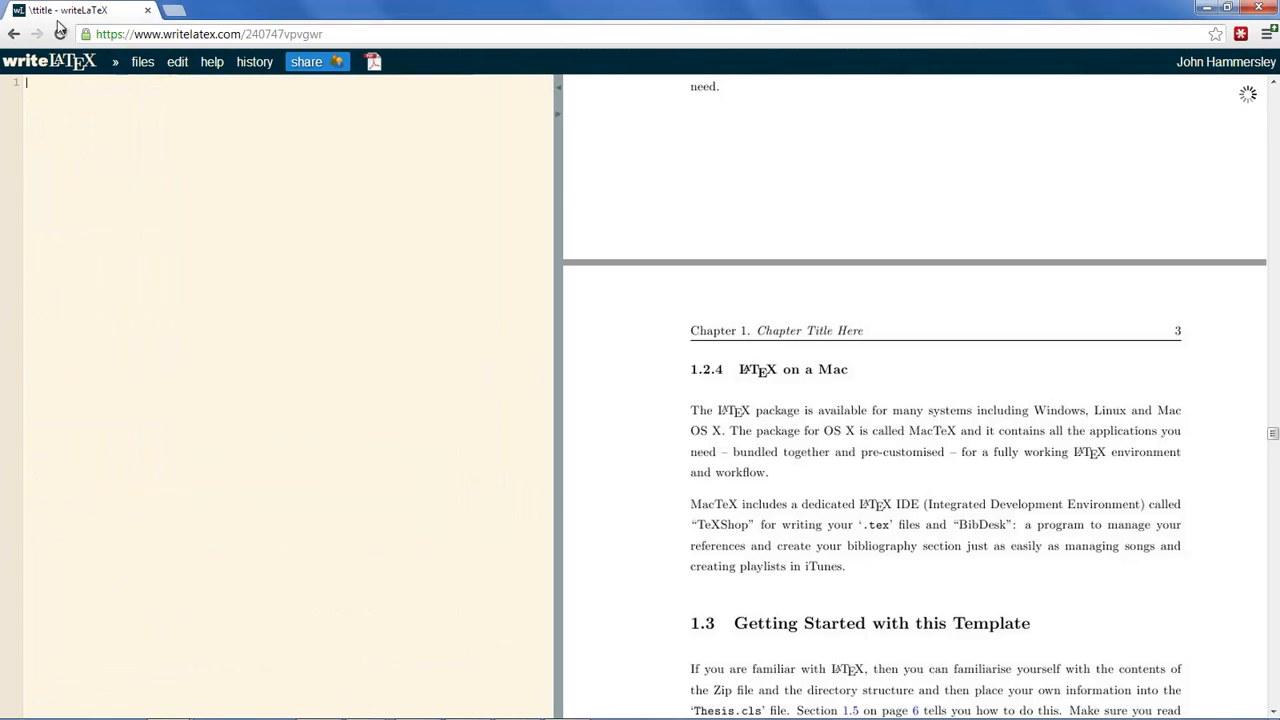
mouse_move(250, 232)
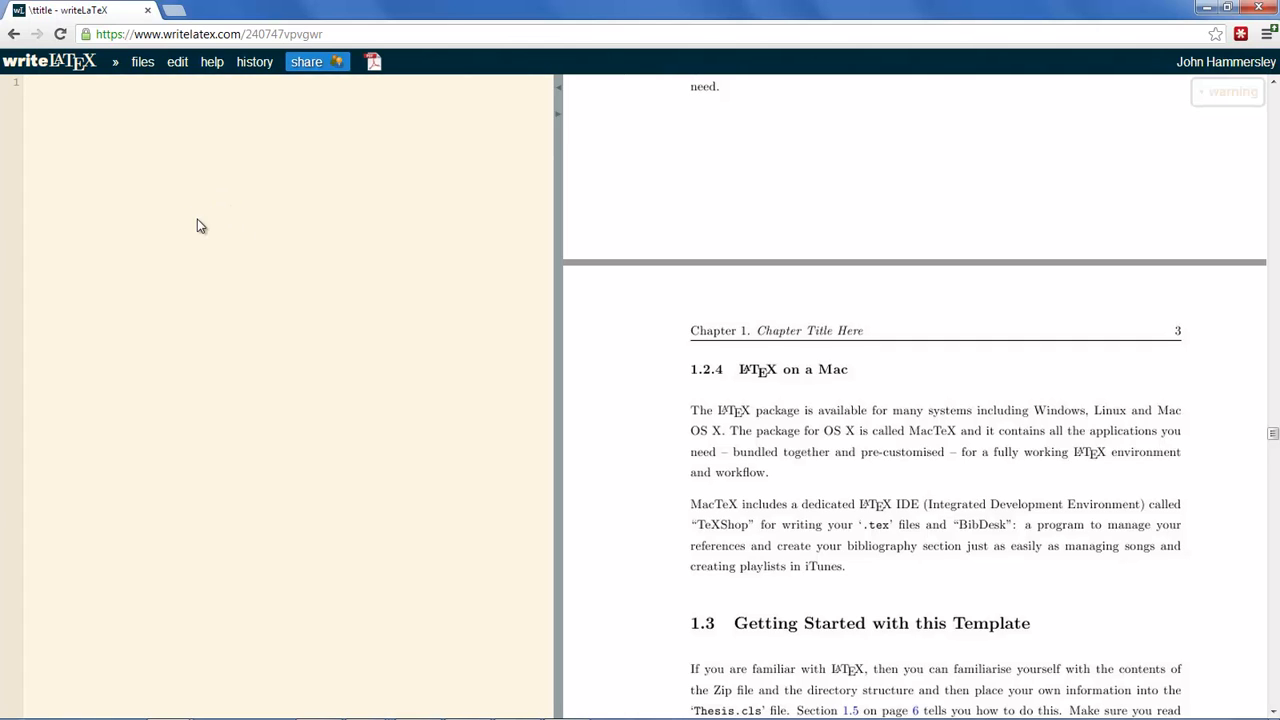
Step: Return to the retitled Chapter1.tex in the editor
left_click(142, 60)
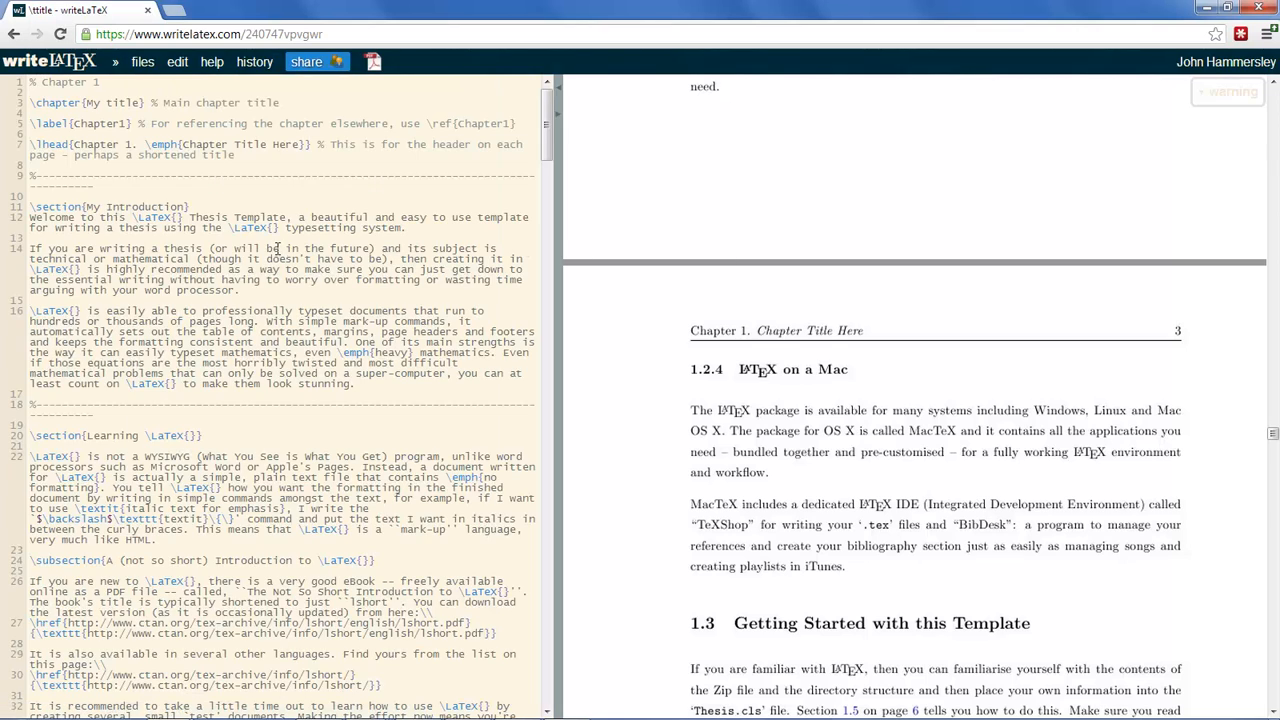
left_click(142, 60)
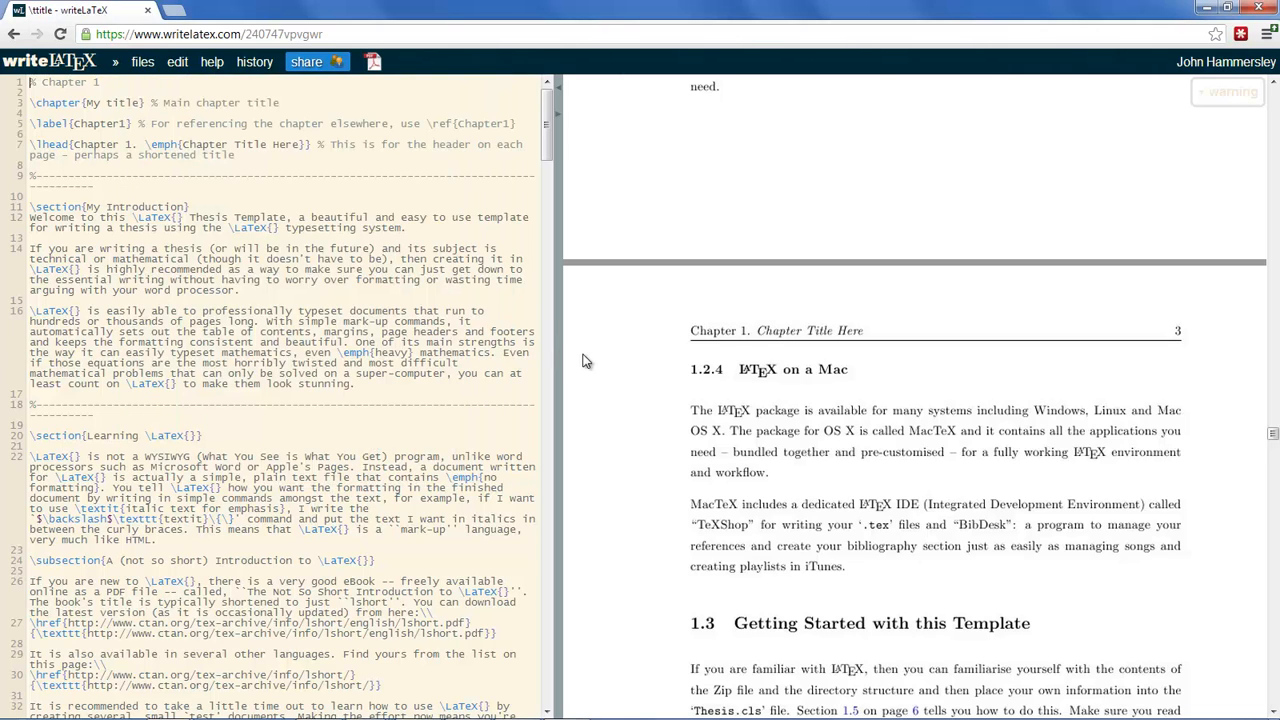
mouse_move(578, 360)
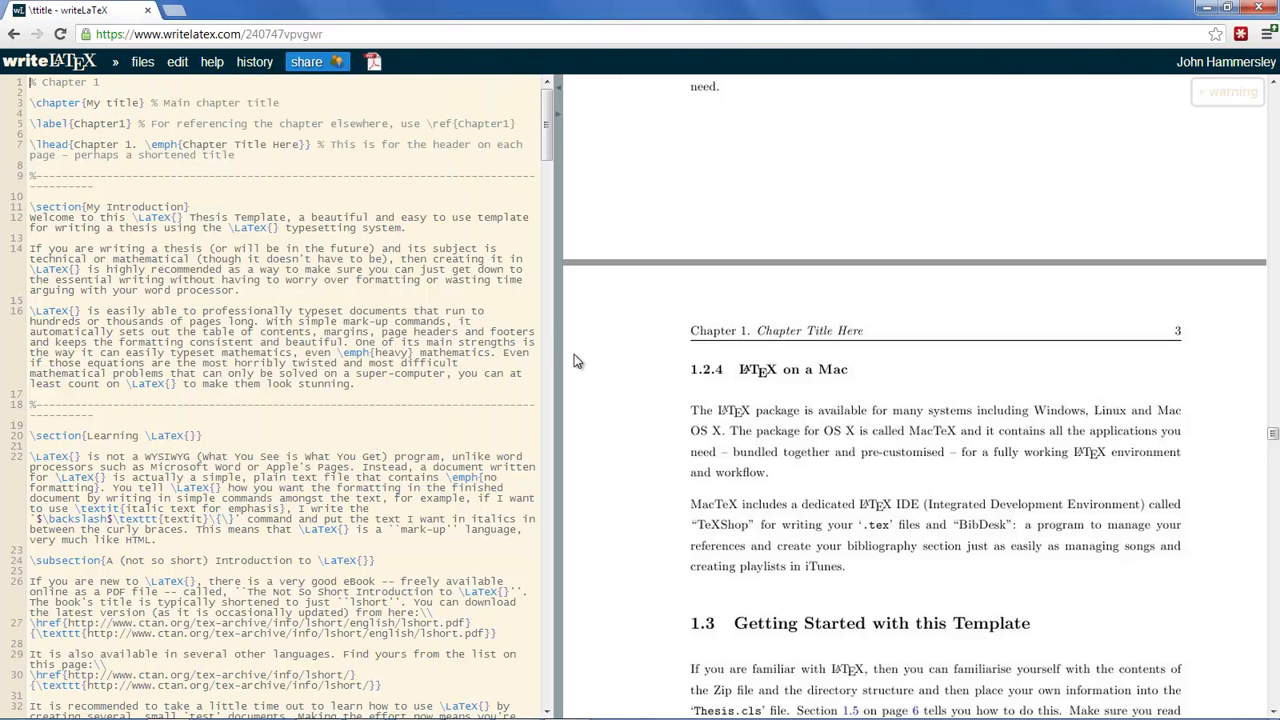